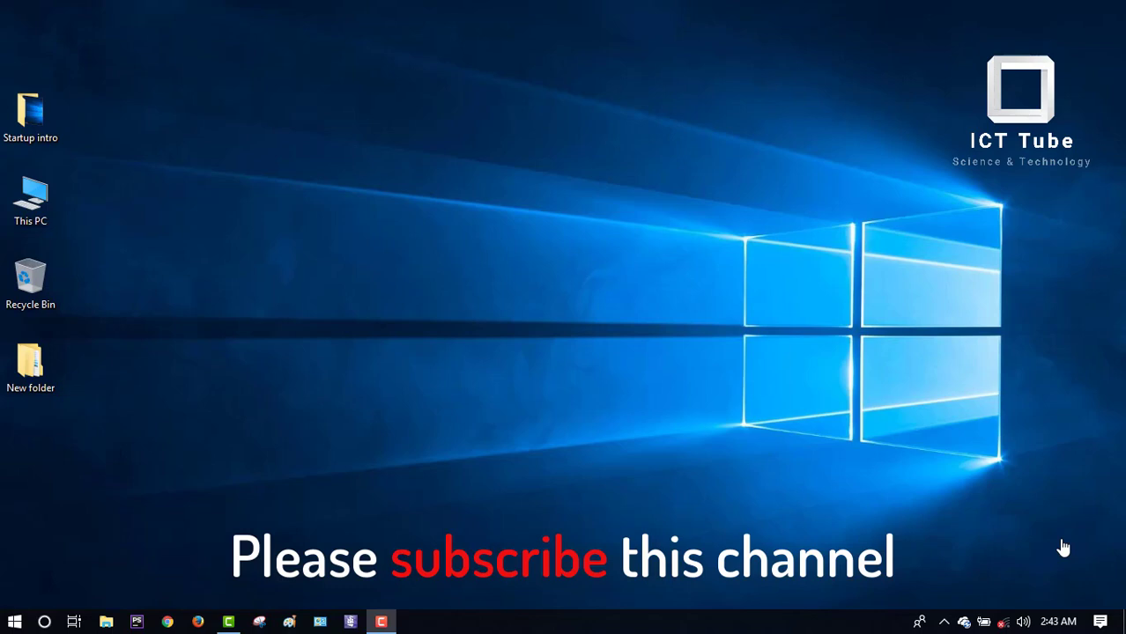
mouse_move(321, 223)
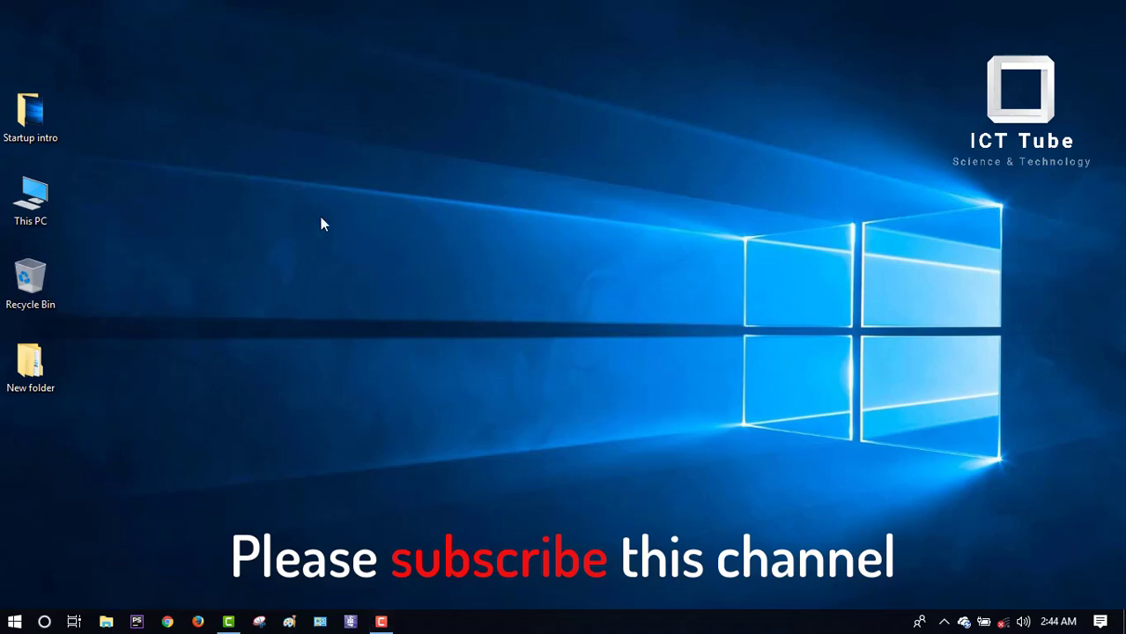
mouse_move(375, 278)
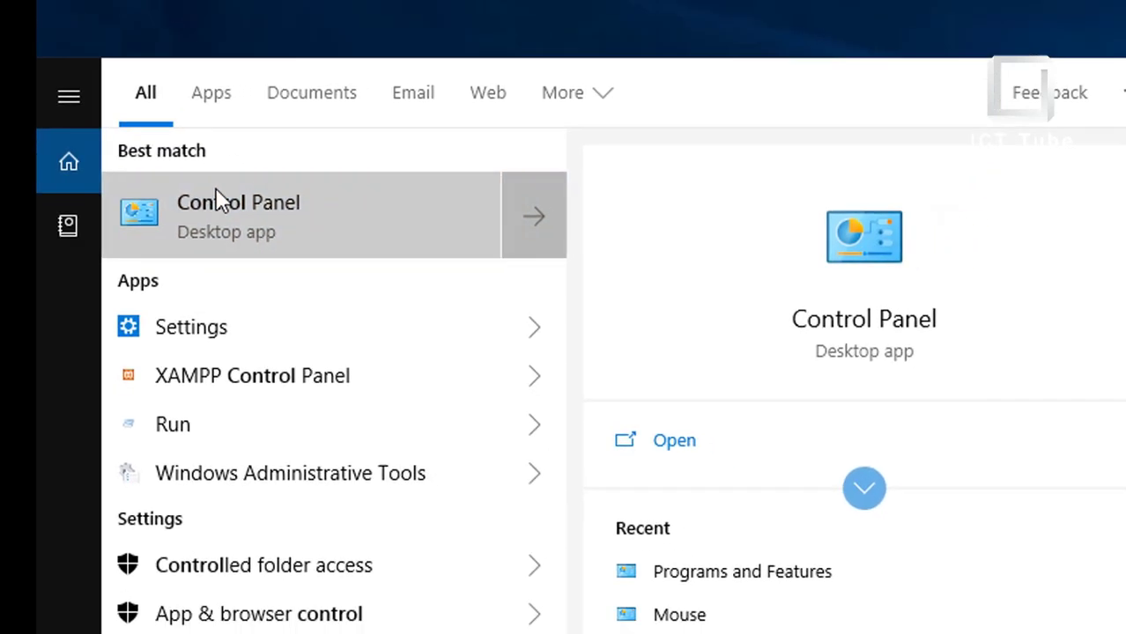
Reach the Administrative Tools folder via Control Panel's System and Security category.
click(238, 215)
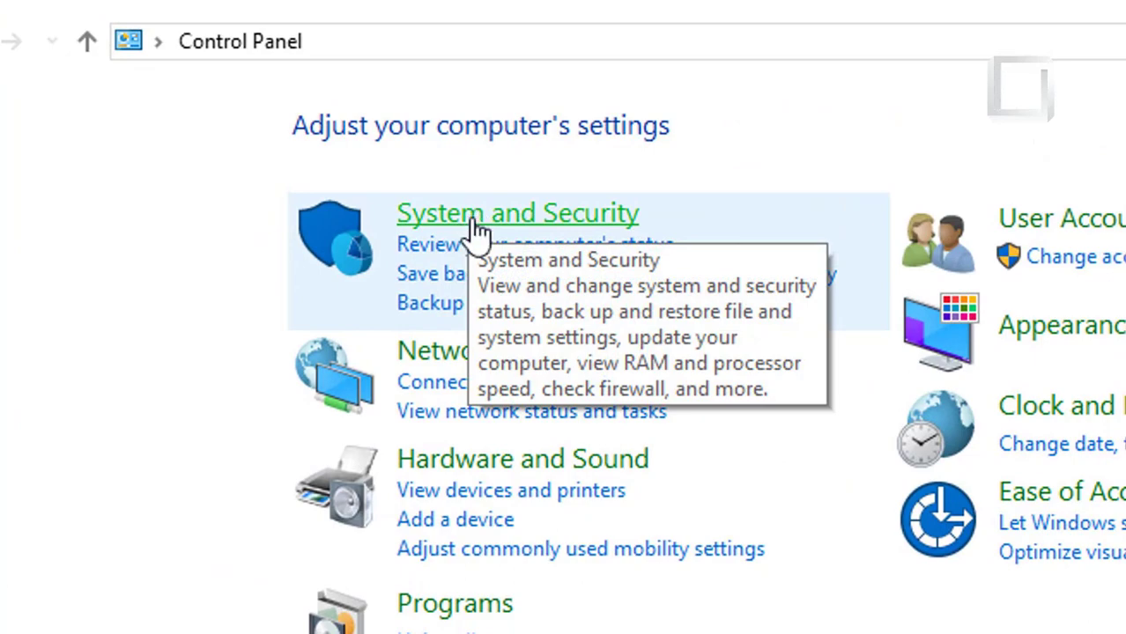
mouse_move(602, 238)
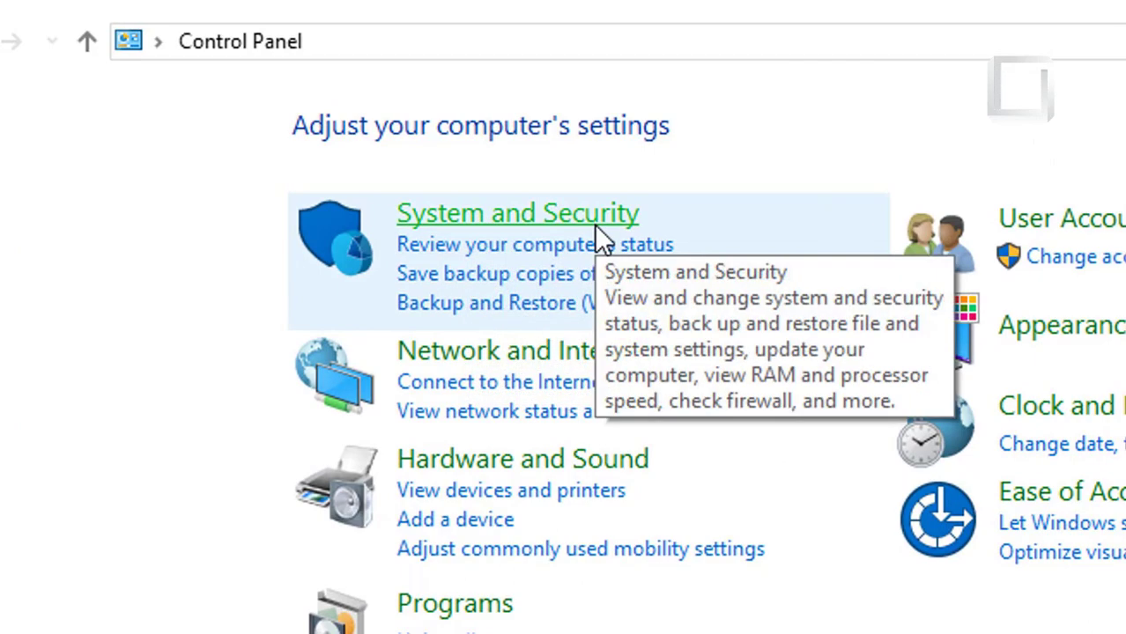
click(518, 211)
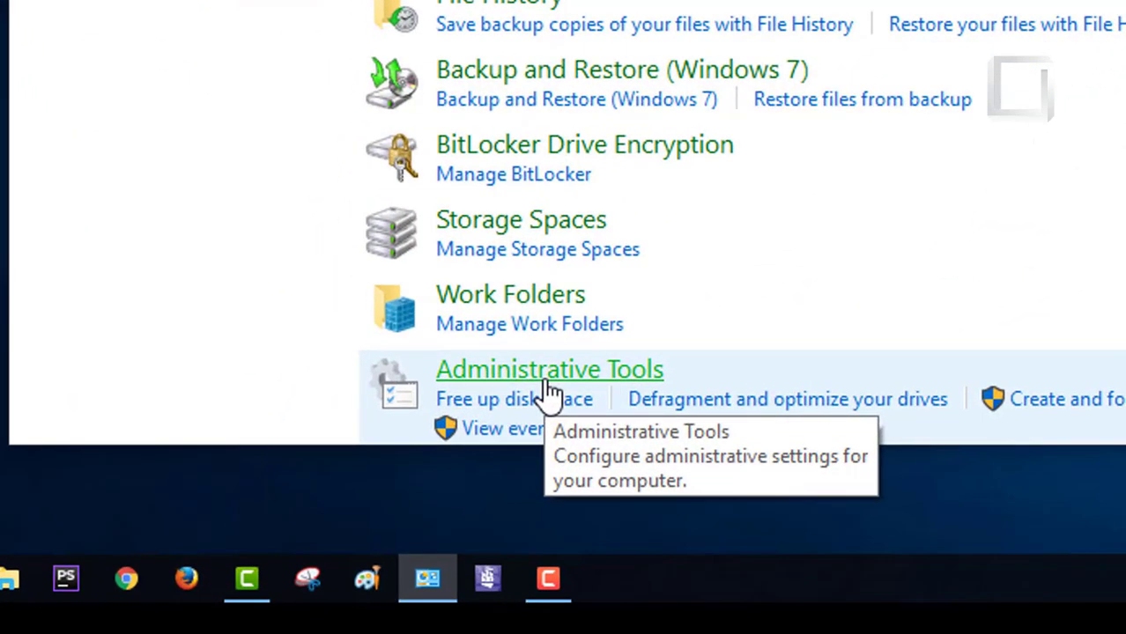
click(550, 370)
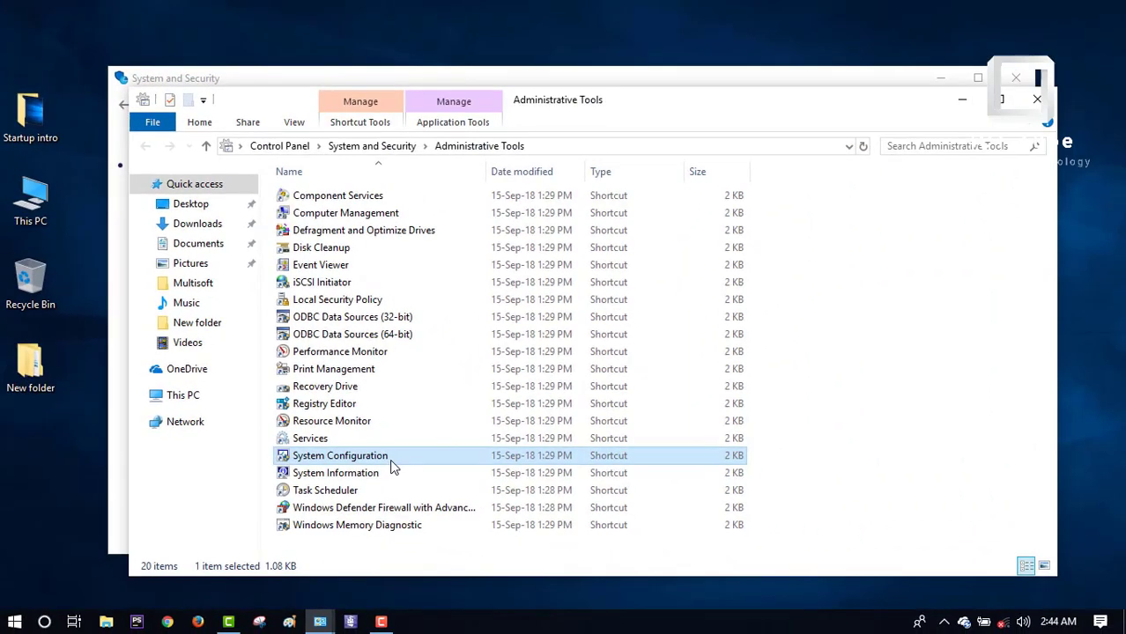
Launch System Configuration and choose Selective startup, keeping system services and startup items loading.
double_click(338, 454)
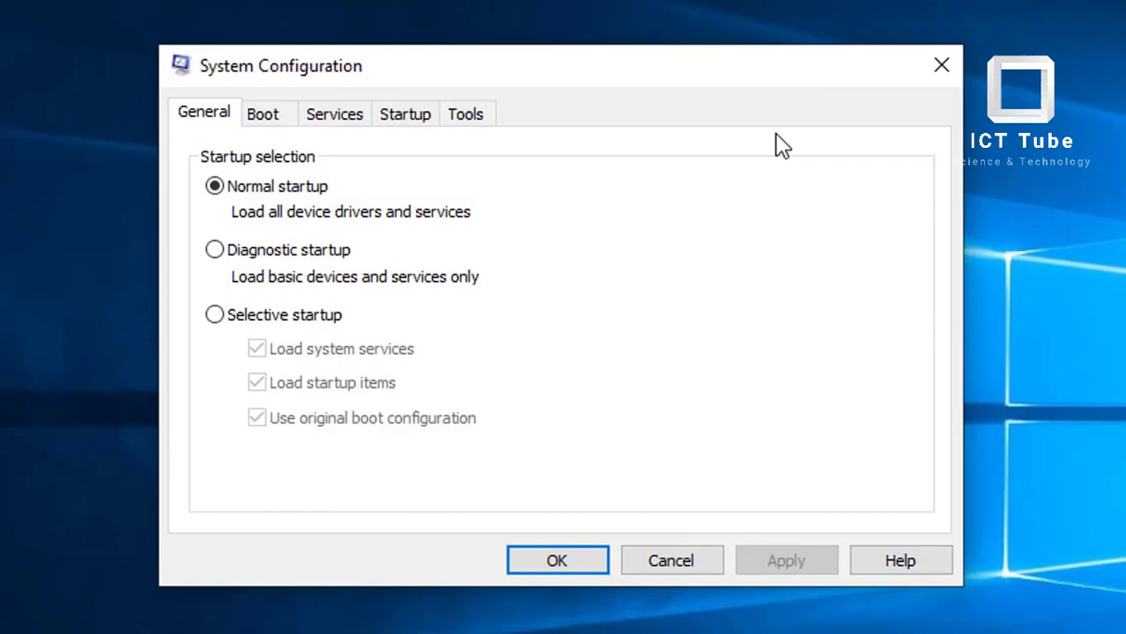
mouse_move(203, 111)
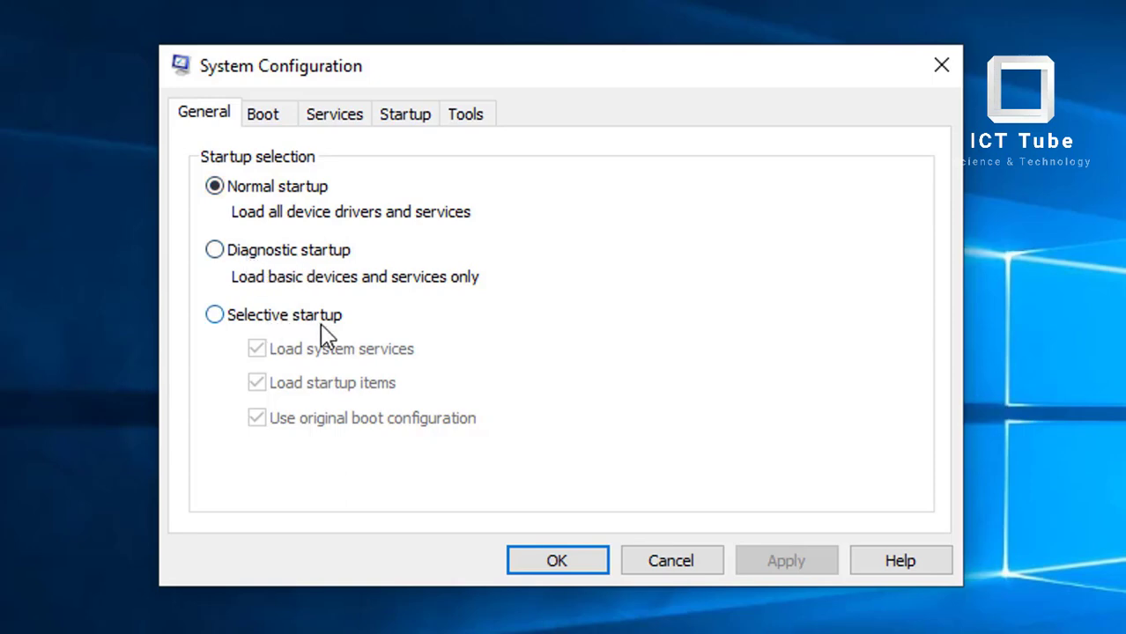
mouse_move(215, 314)
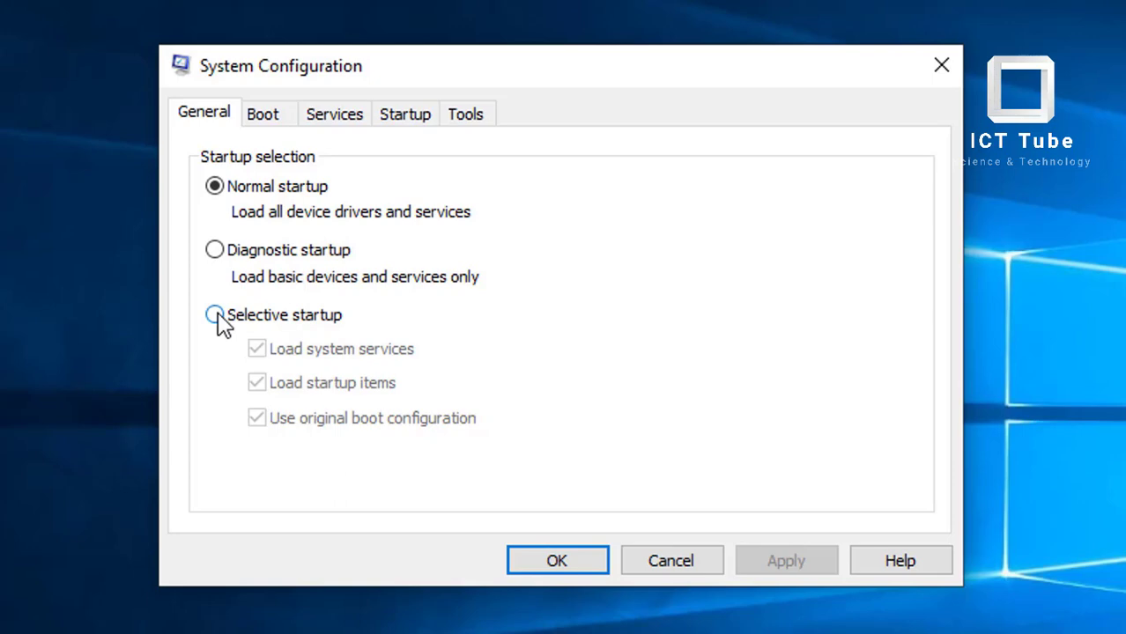
click(215, 313)
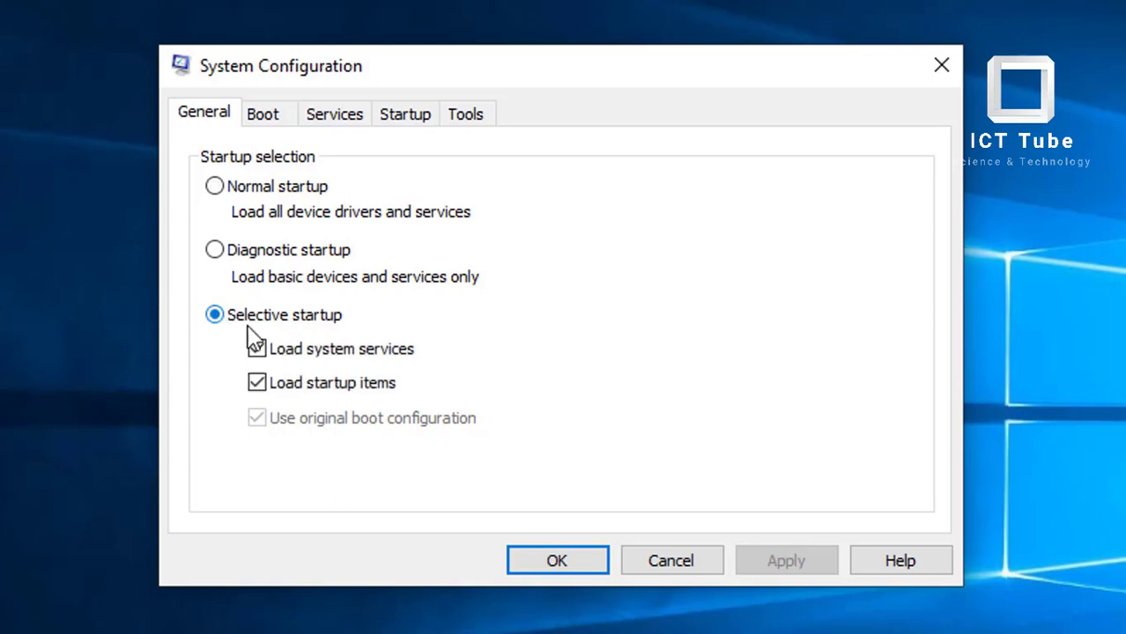
click(258, 349)
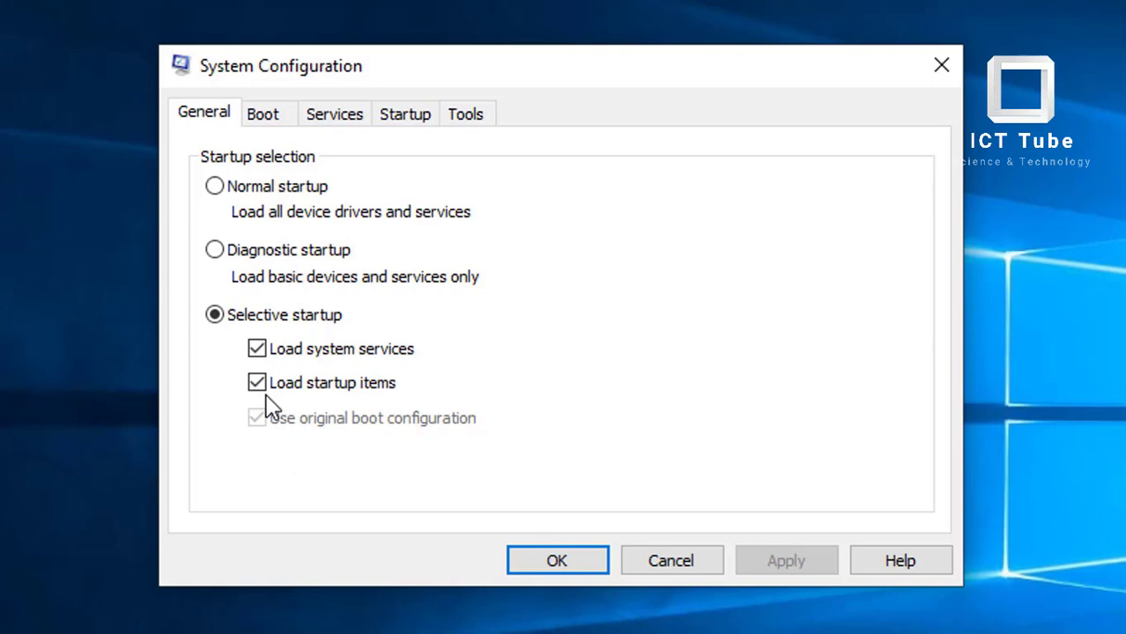
mouse_move(268, 134)
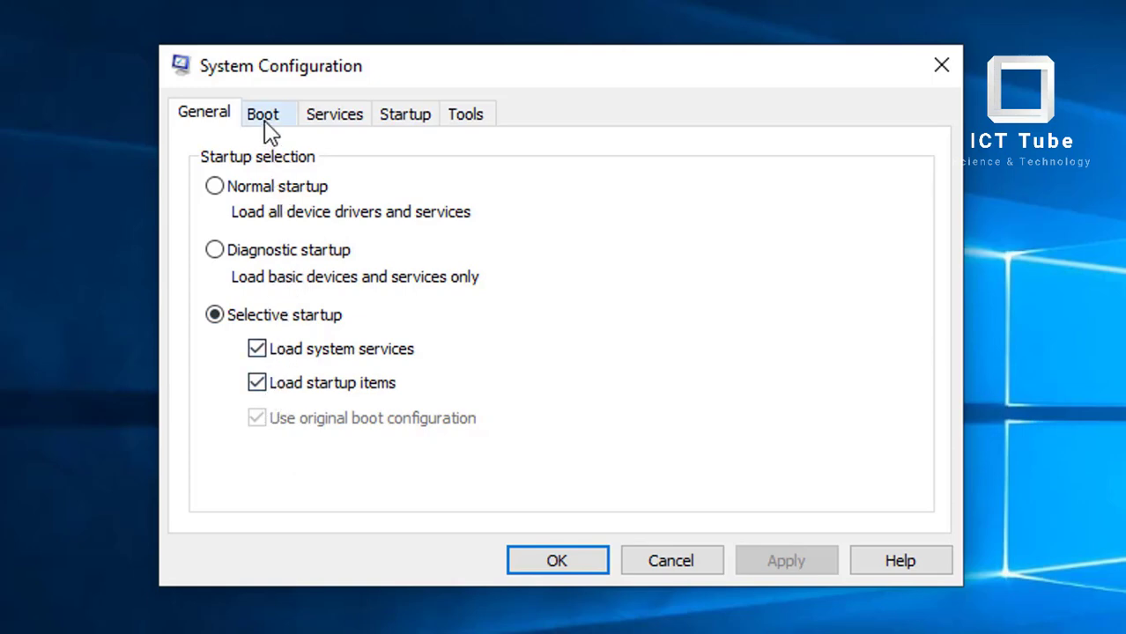
In the Boot tab's Advanced options, enable Number of processors and set it to 4.
click(263, 113)
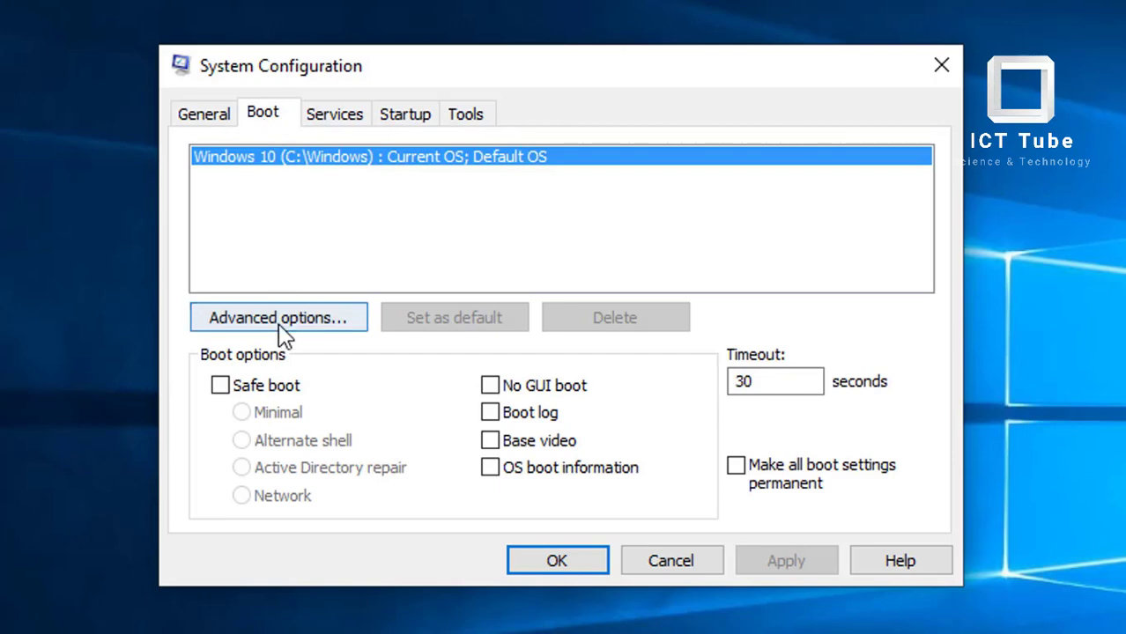
click(278, 317)
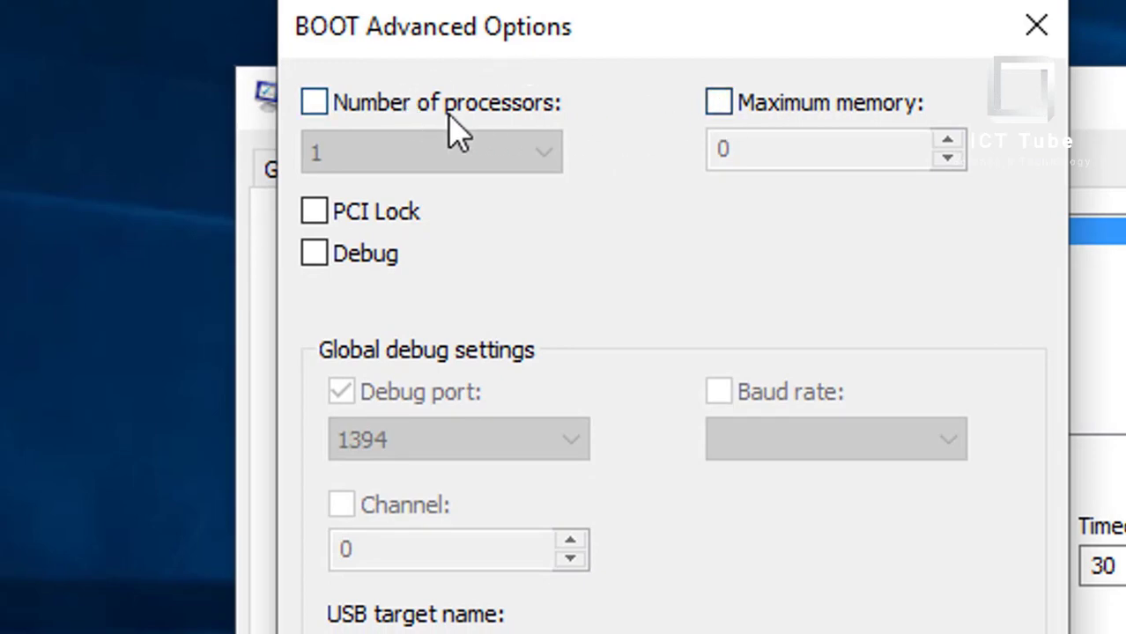
mouse_move(560, 124)
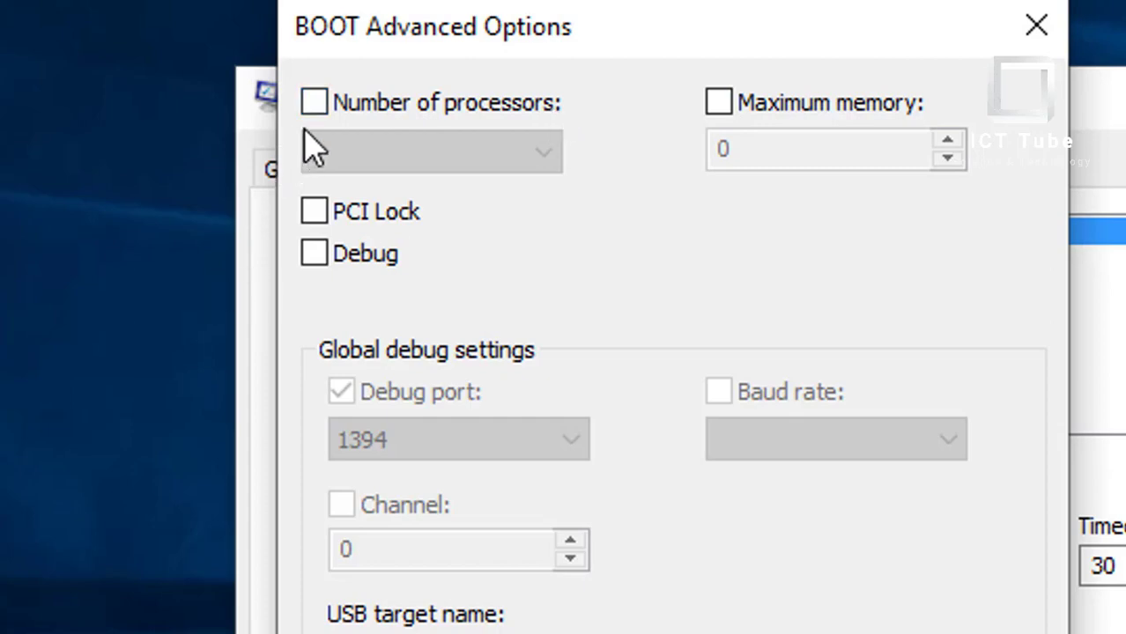
click(314, 100)
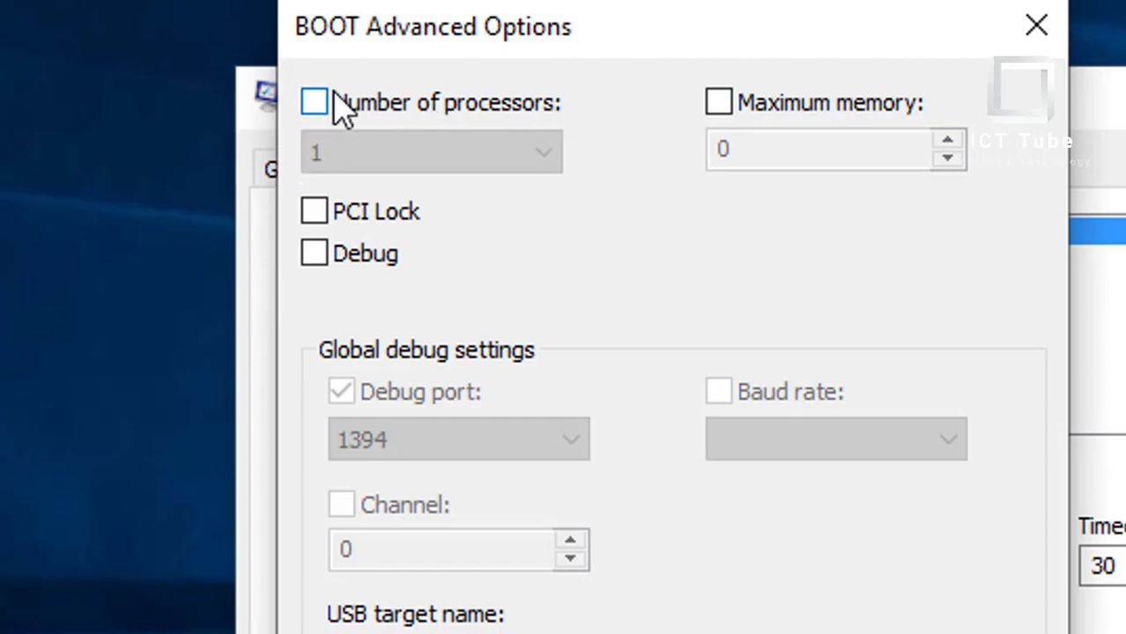
click(313, 102)
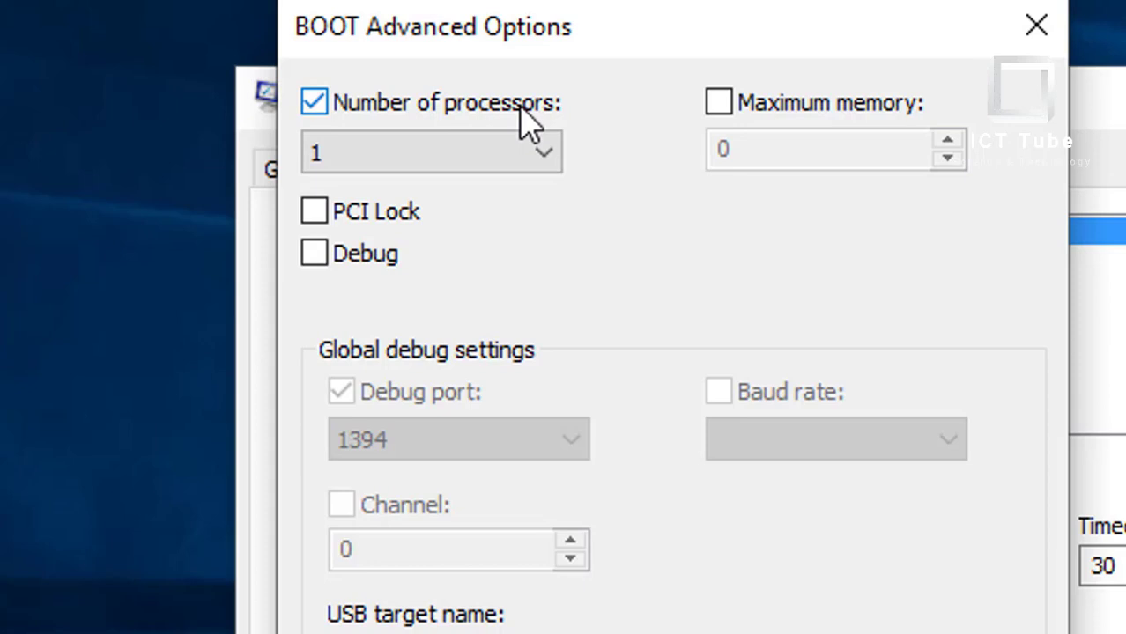
click(415, 151)
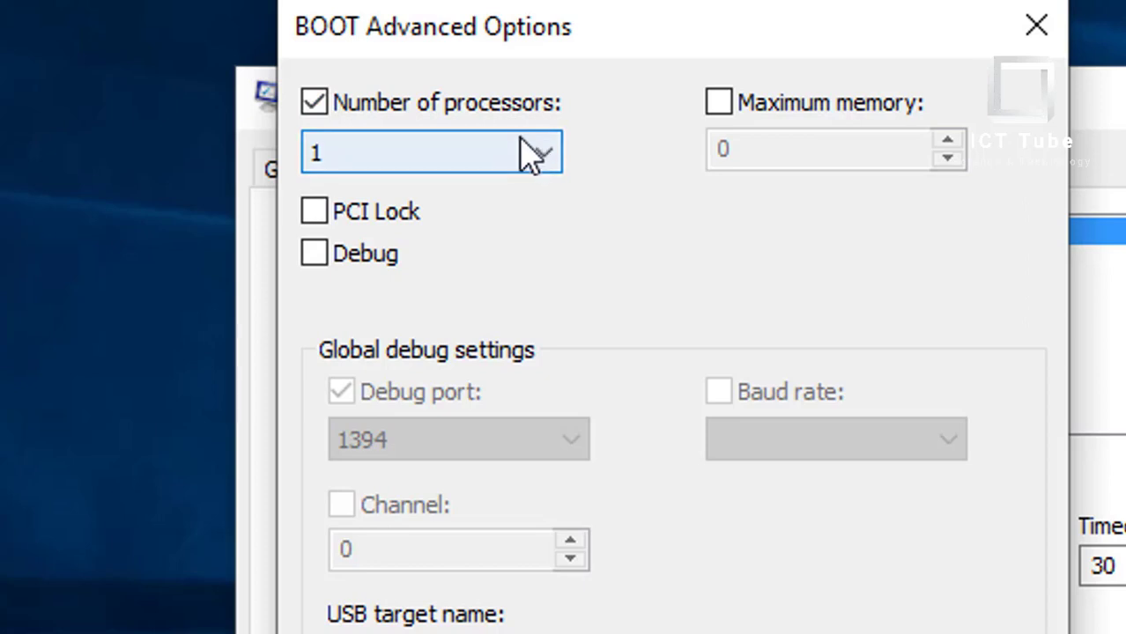
click(539, 152)
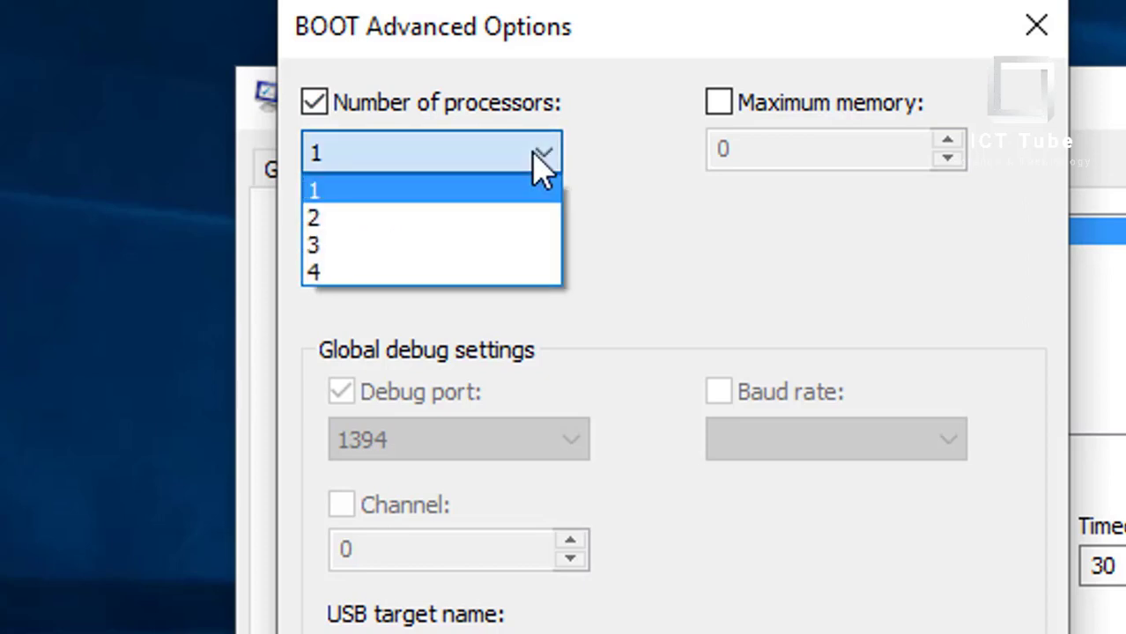
mouse_move(314, 272)
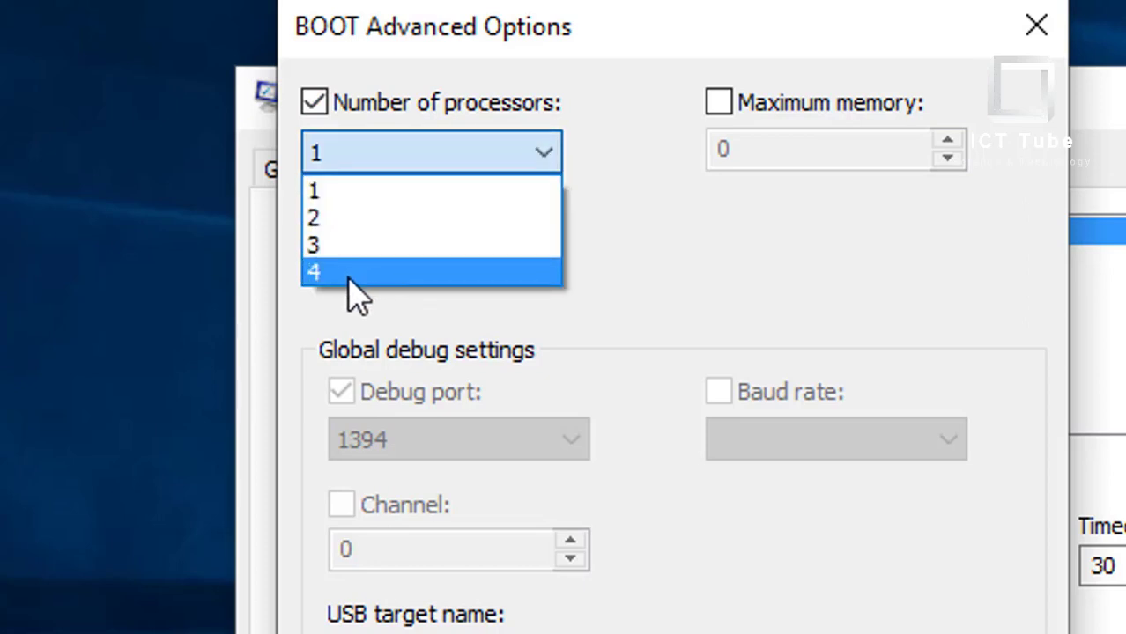
click(314, 272)
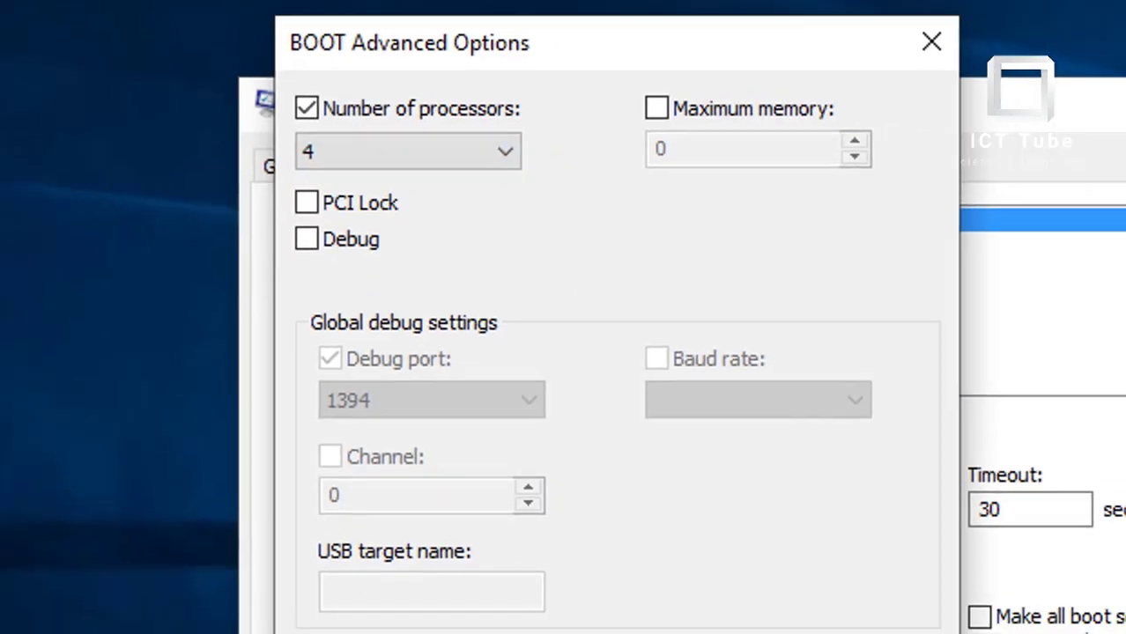
right_click(30, 197)
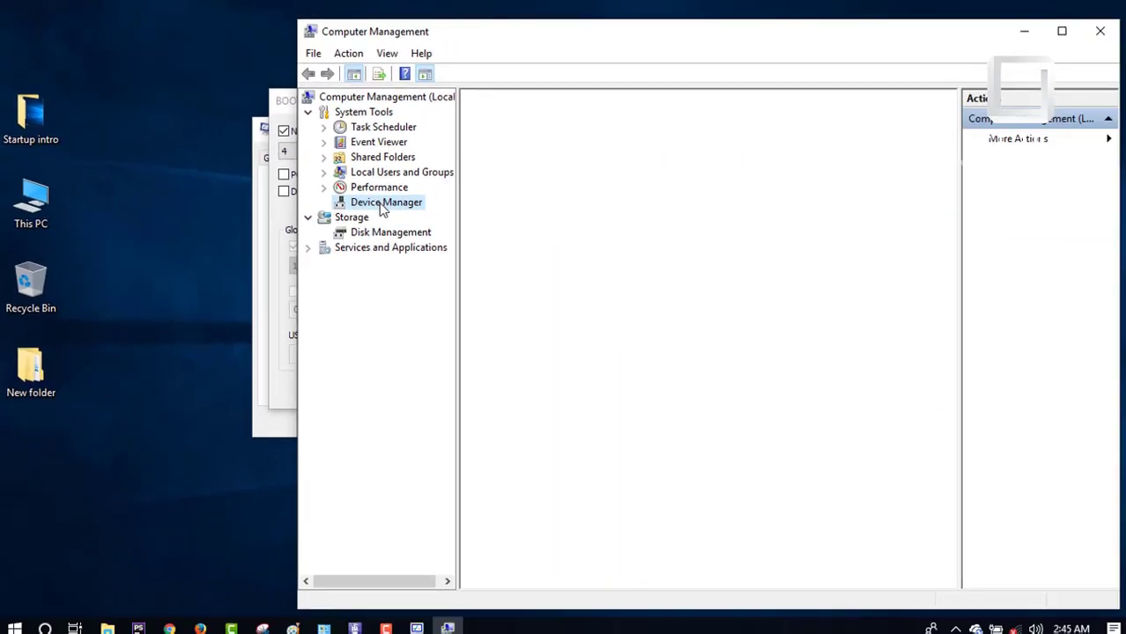
Expand Processors in Device Manager to confirm four Intel Core i7-3687U cores.
click(386, 201)
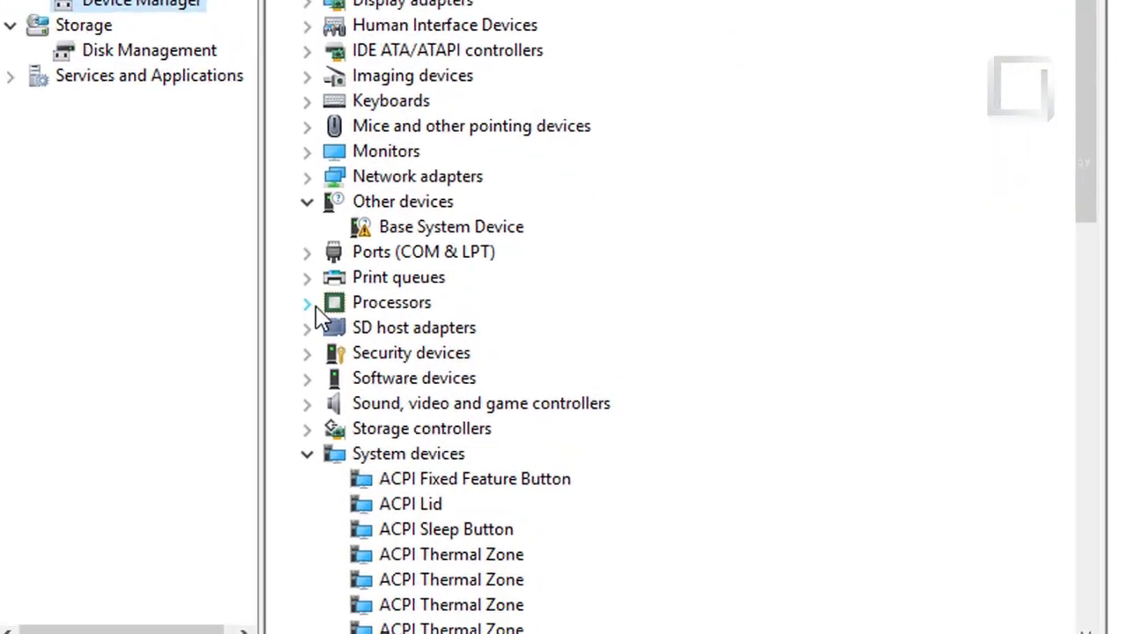
click(306, 303)
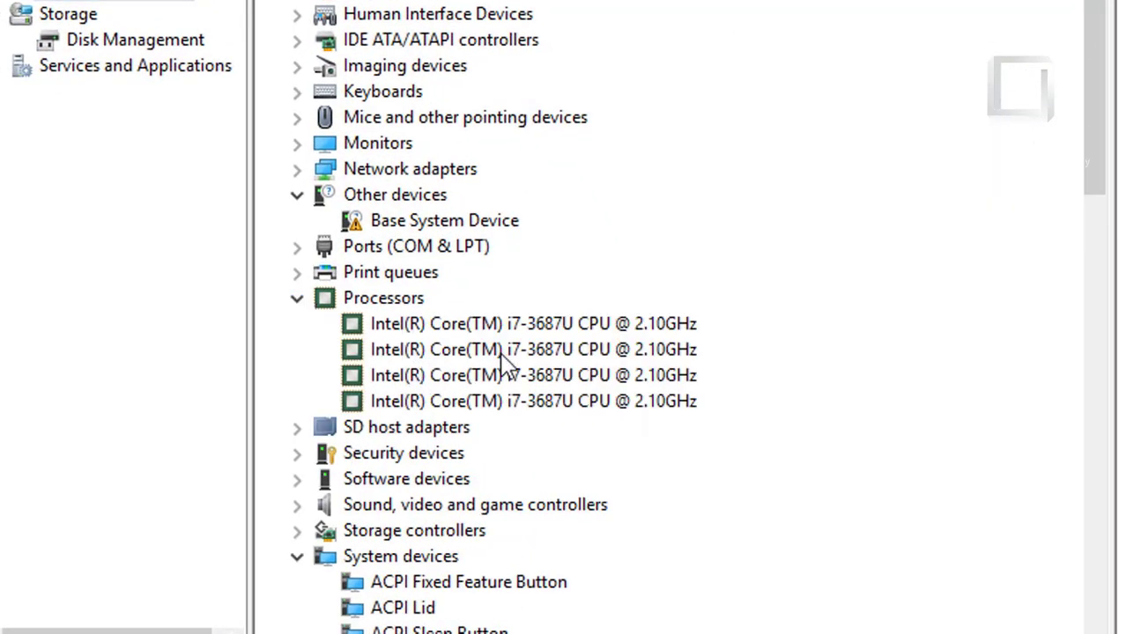
mouse_move(518, 333)
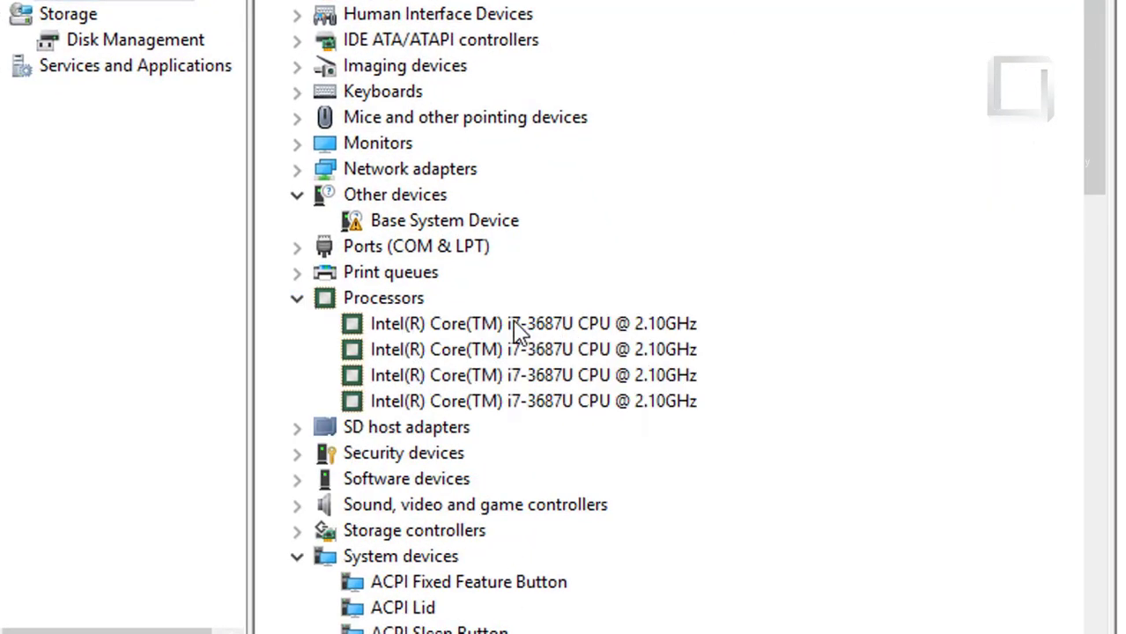
mouse_move(573, 339)
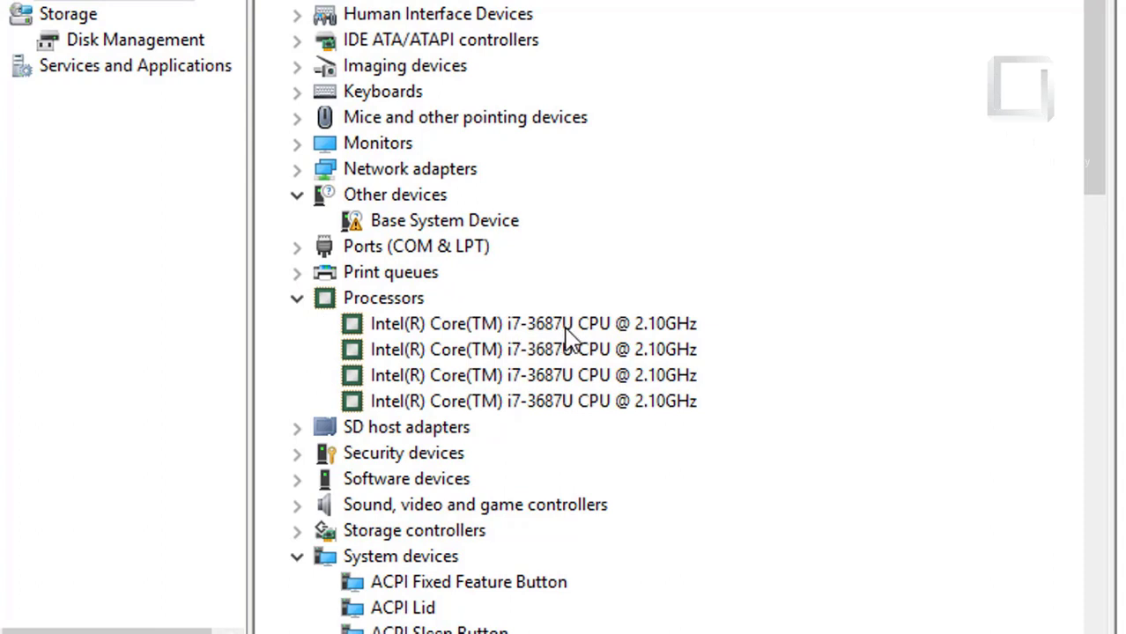
mouse_move(694, 416)
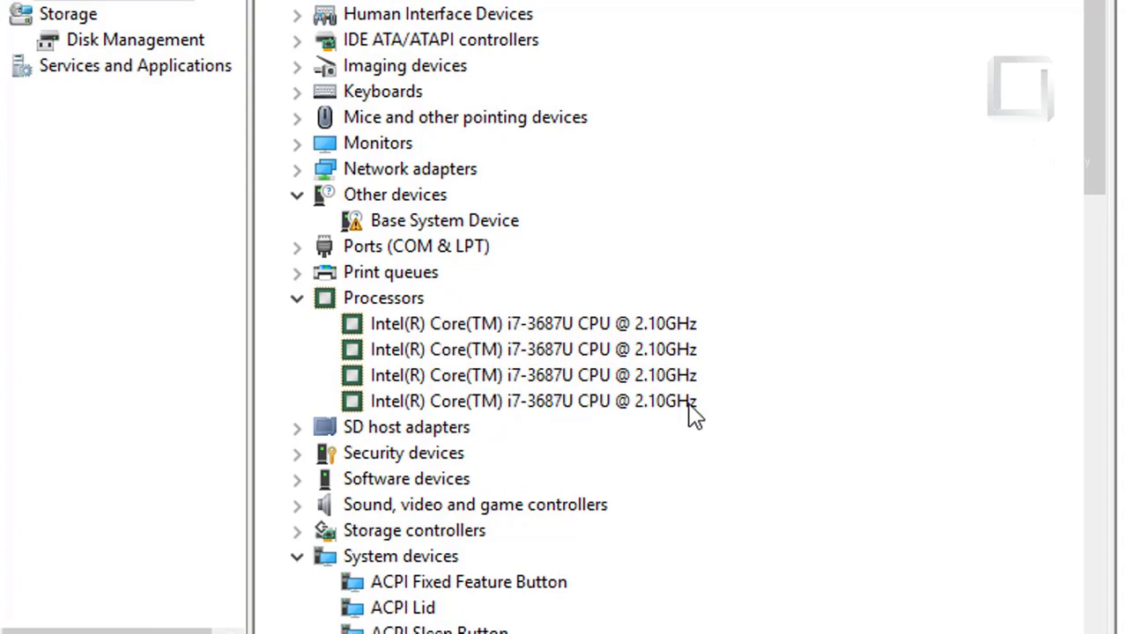
mouse_move(690, 361)
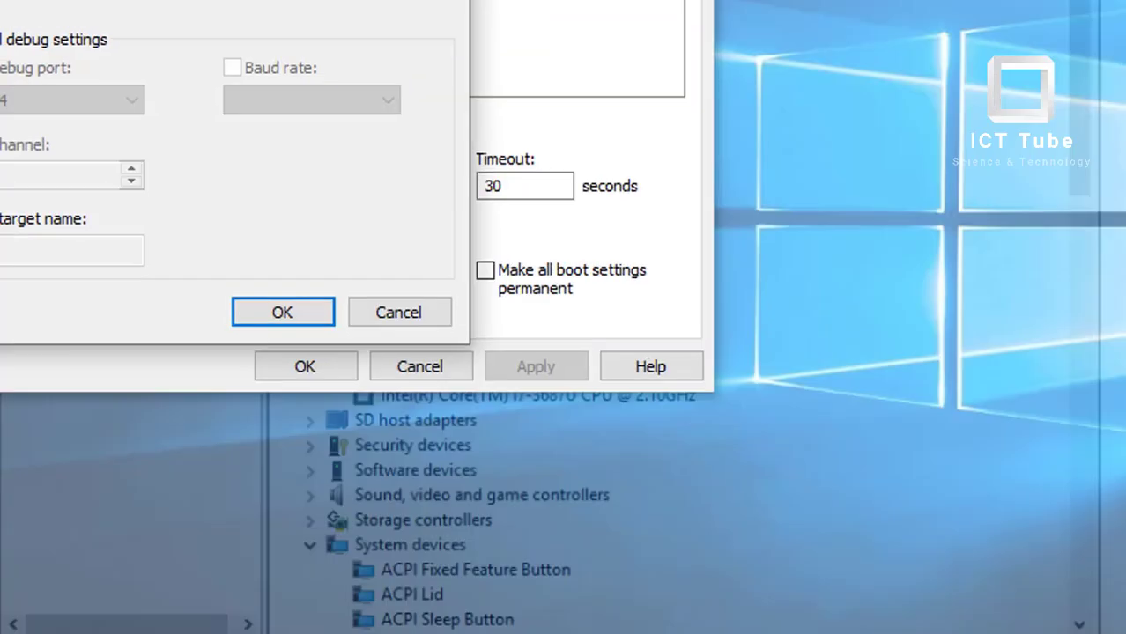
Enable Maximum memory at 8192 MB alongside 4 processors and confirm the advanced boot options.
click(275, 124)
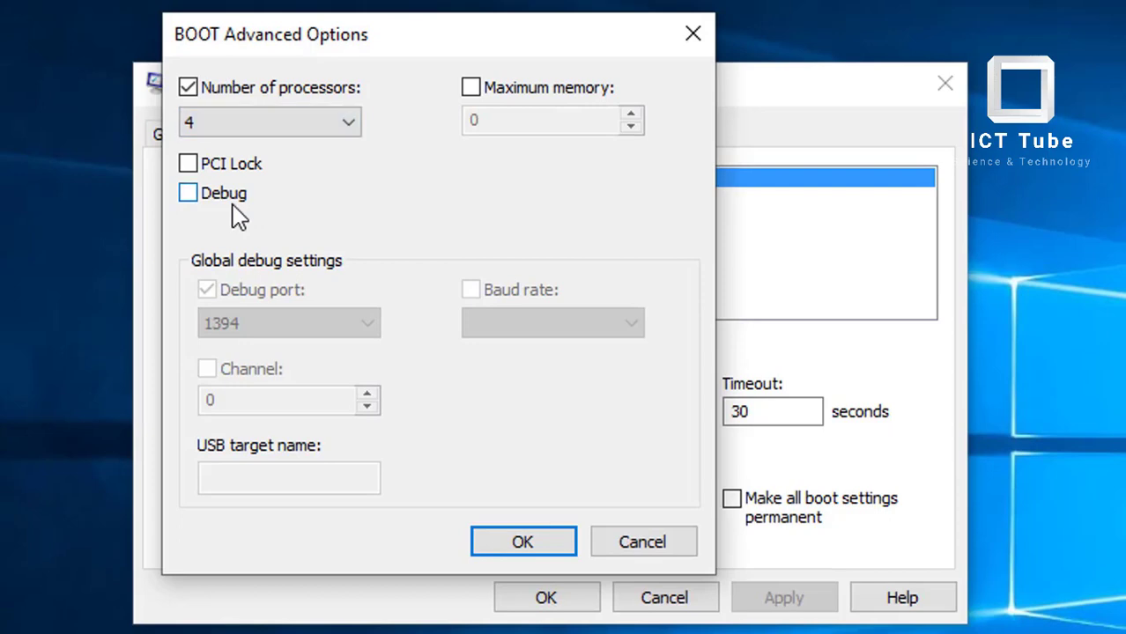
click(471, 86)
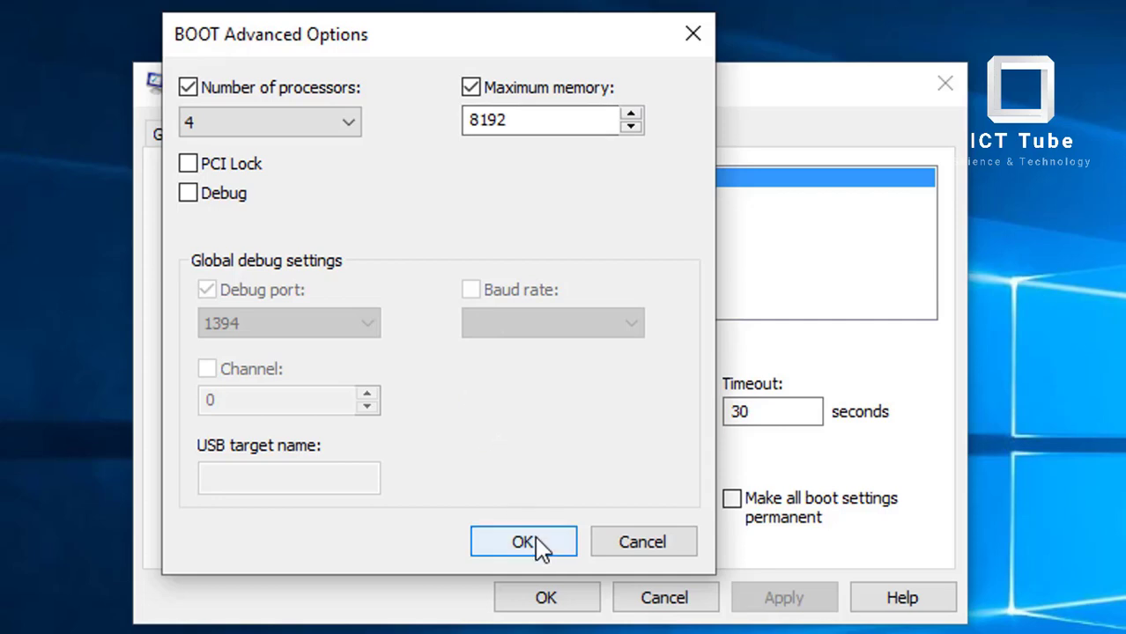
click(524, 542)
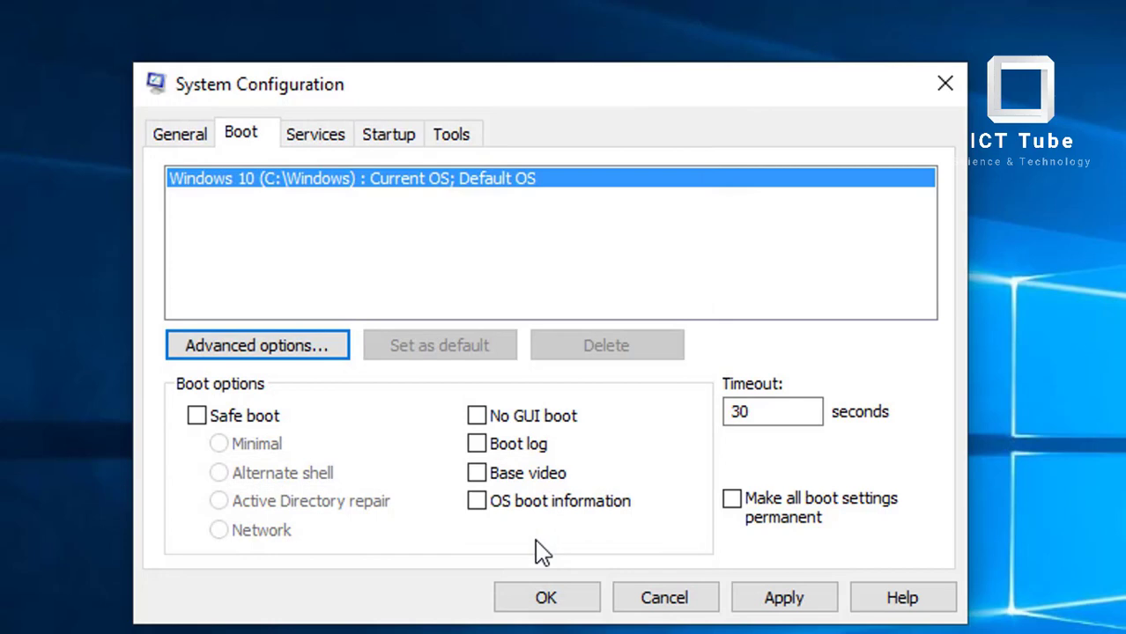
mouse_move(476, 472)
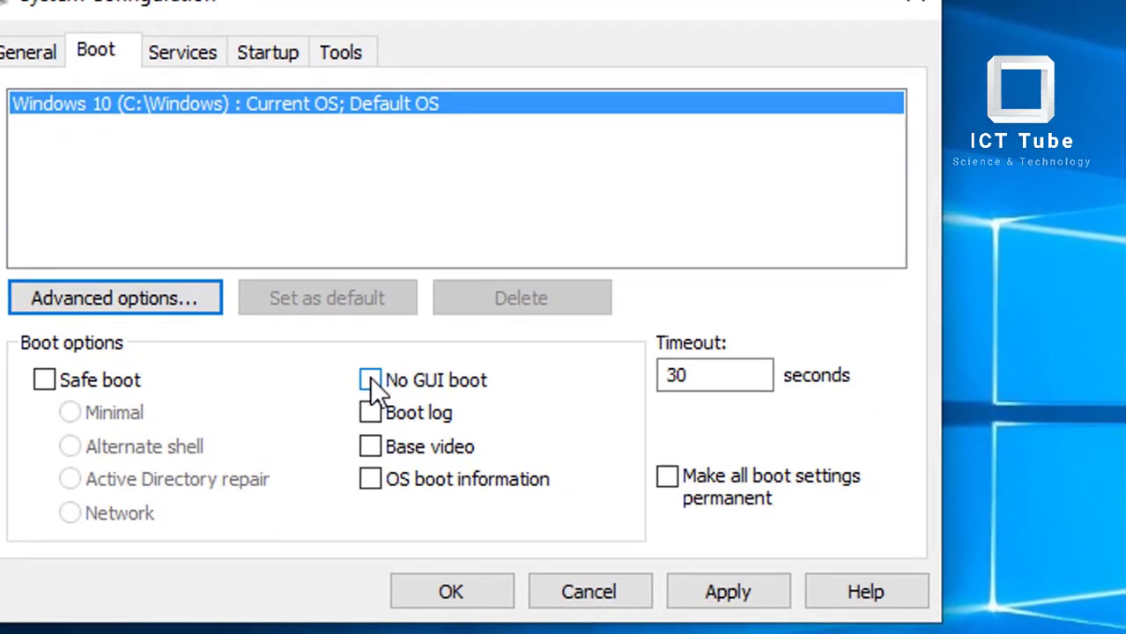
Turn on No GUI boot and change the boot timeout from 30 to 5 seconds.
click(370, 380)
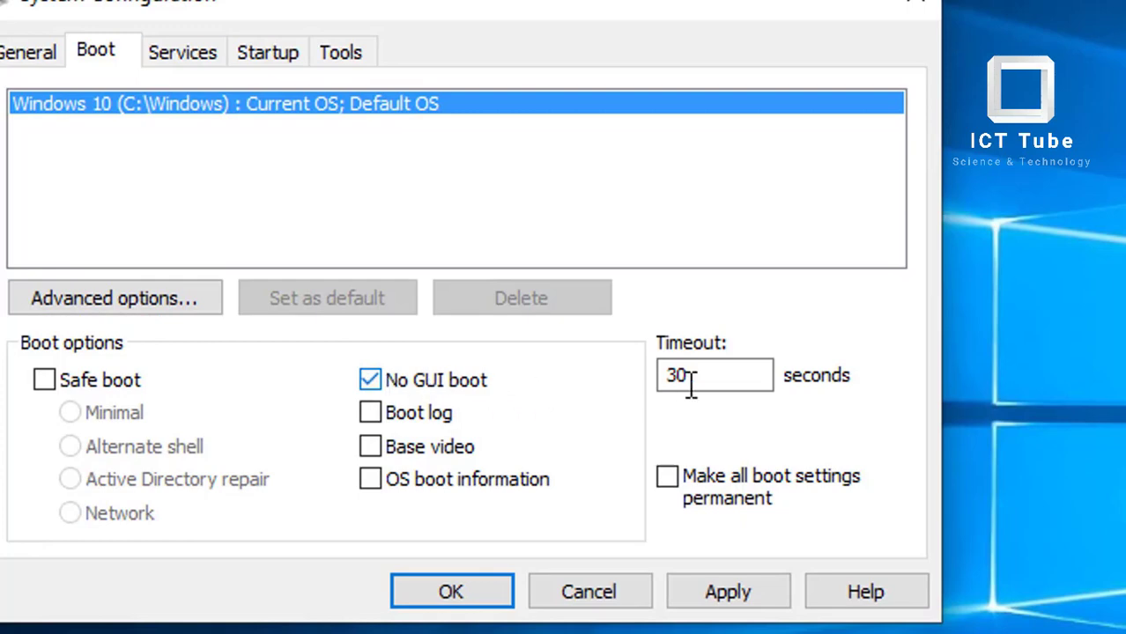
click(713, 376)
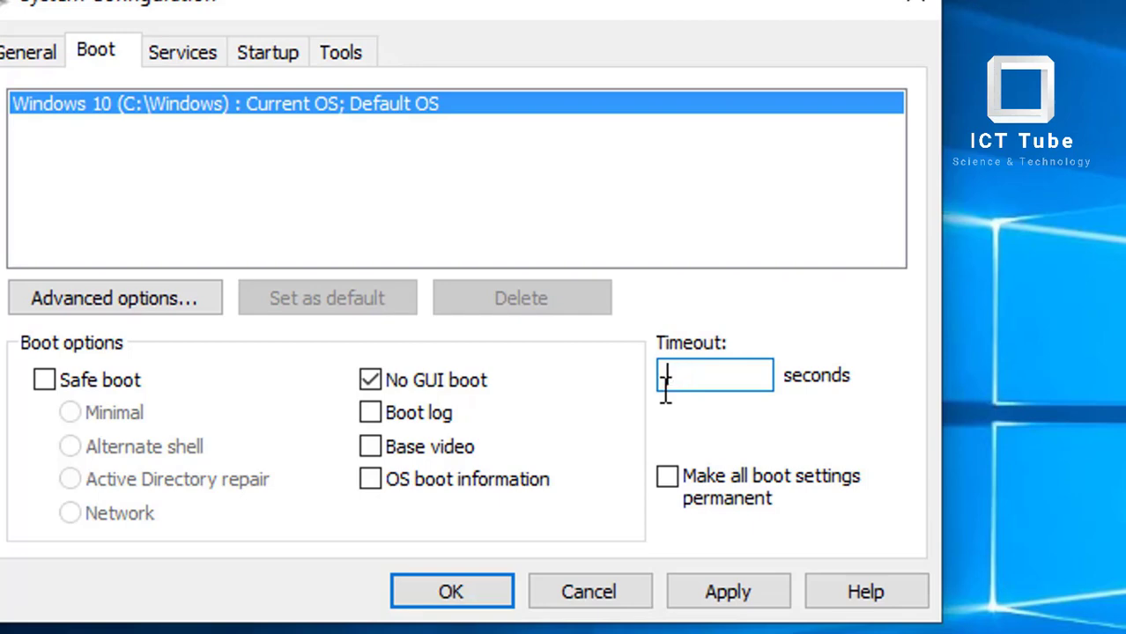
text(5)
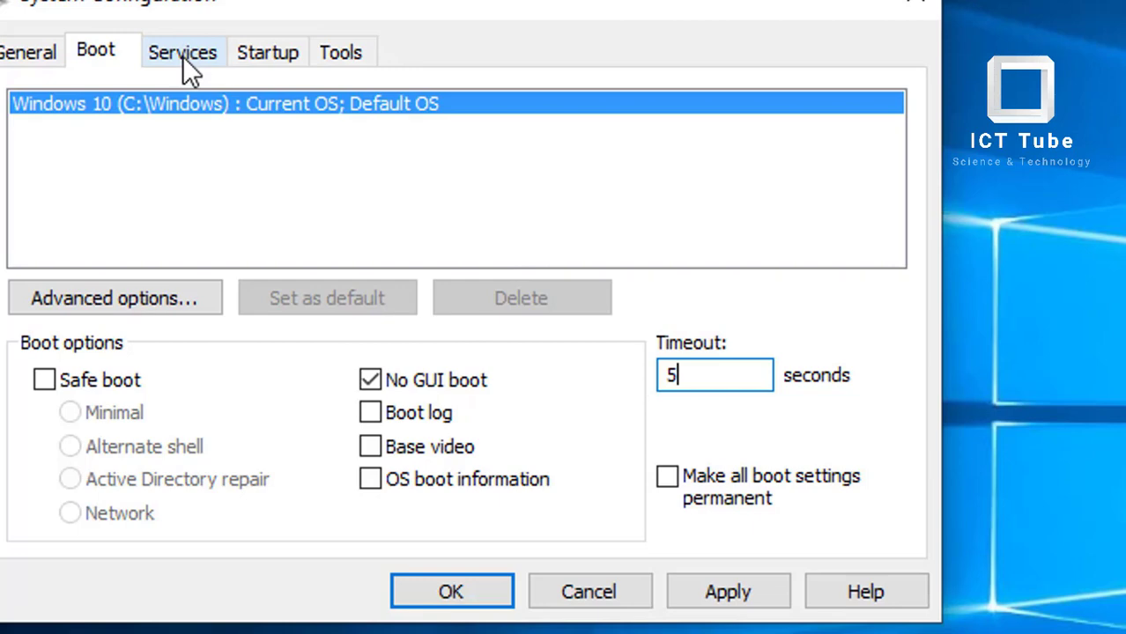
Review the Services list, leaving every service checked.
click(183, 51)
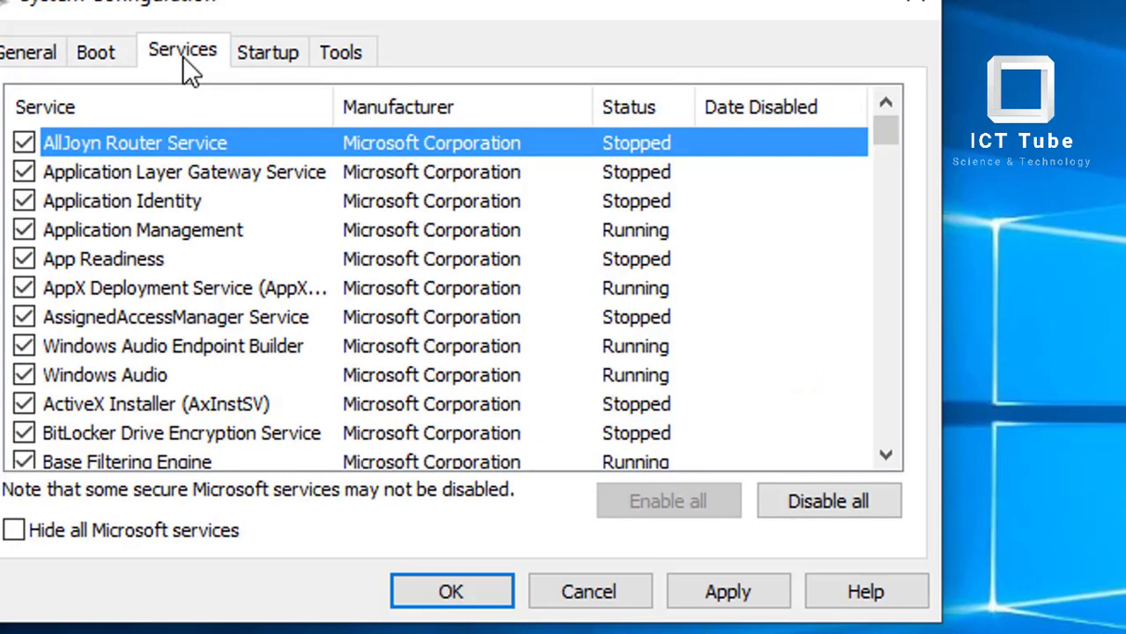
mouse_move(92, 361)
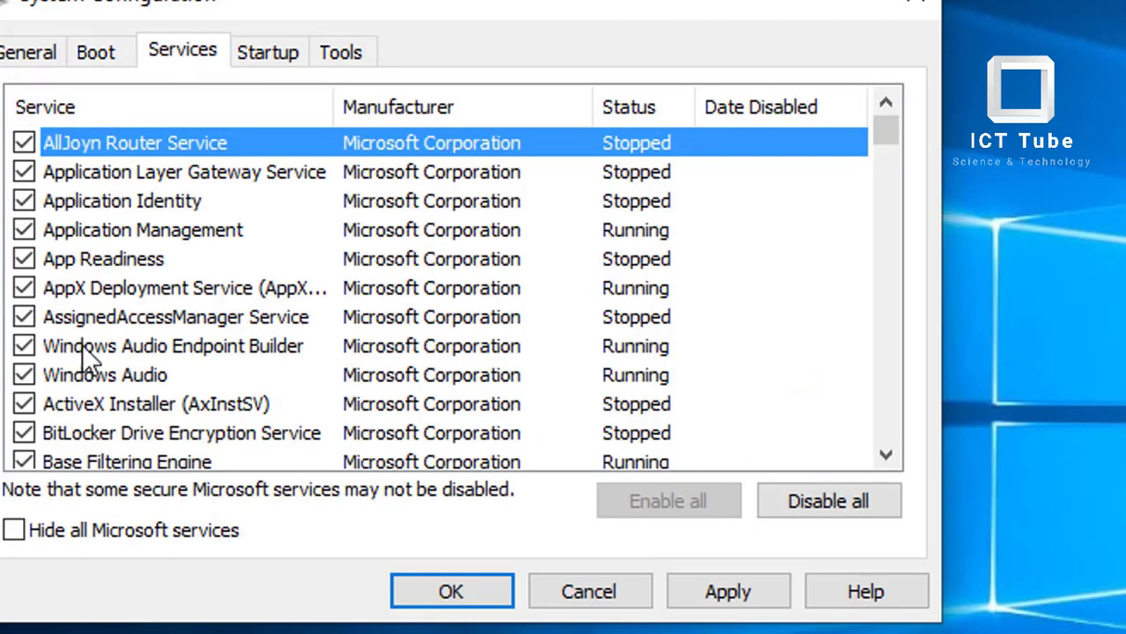
scroll(down, 3)
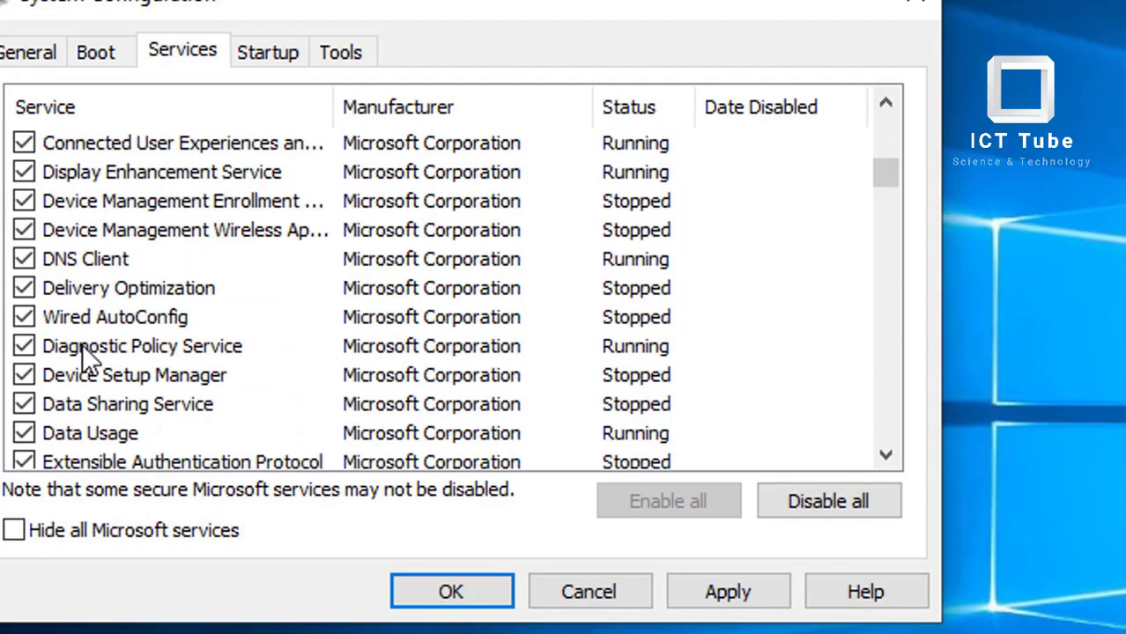
scroll(down, 3)
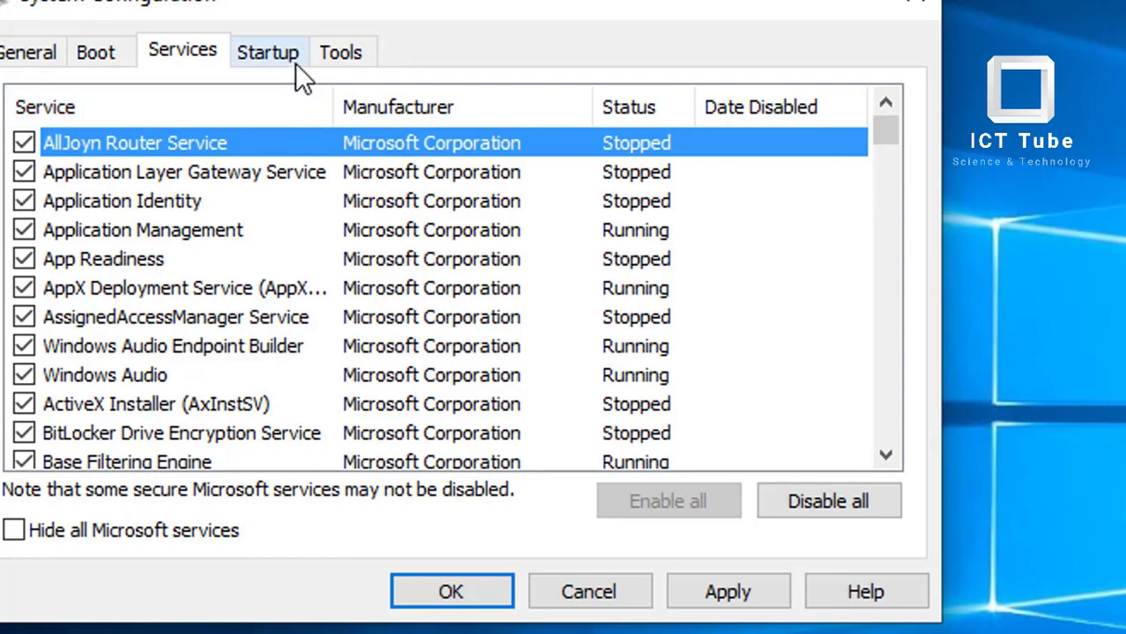
From the Startup tab, launch Task Manager's list of startup apps.
click(267, 51)
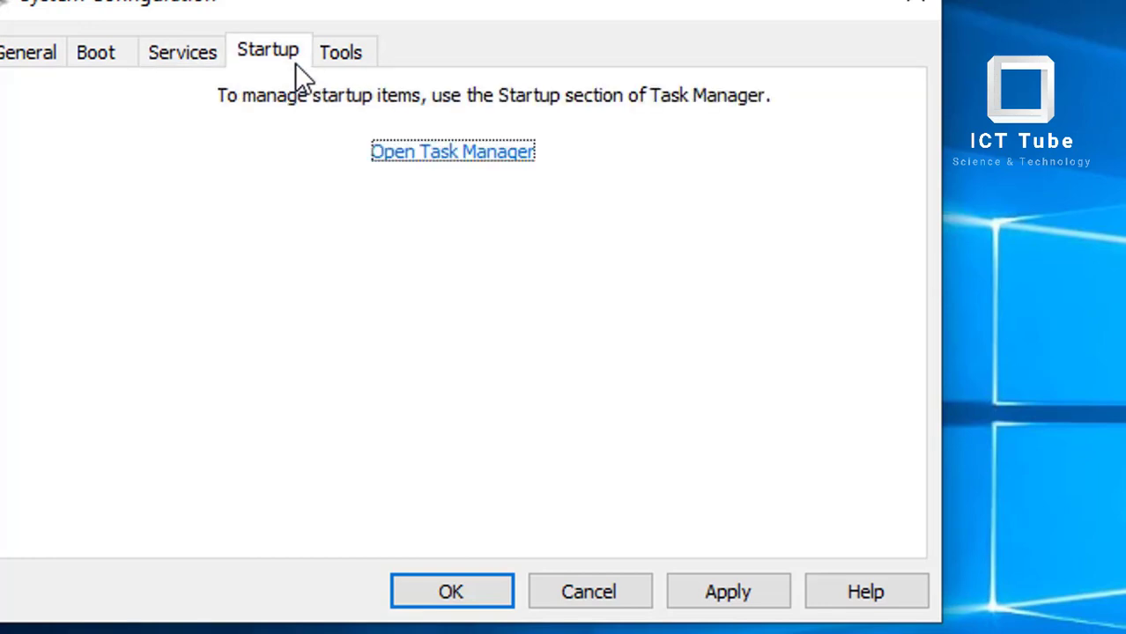
mouse_move(472, 167)
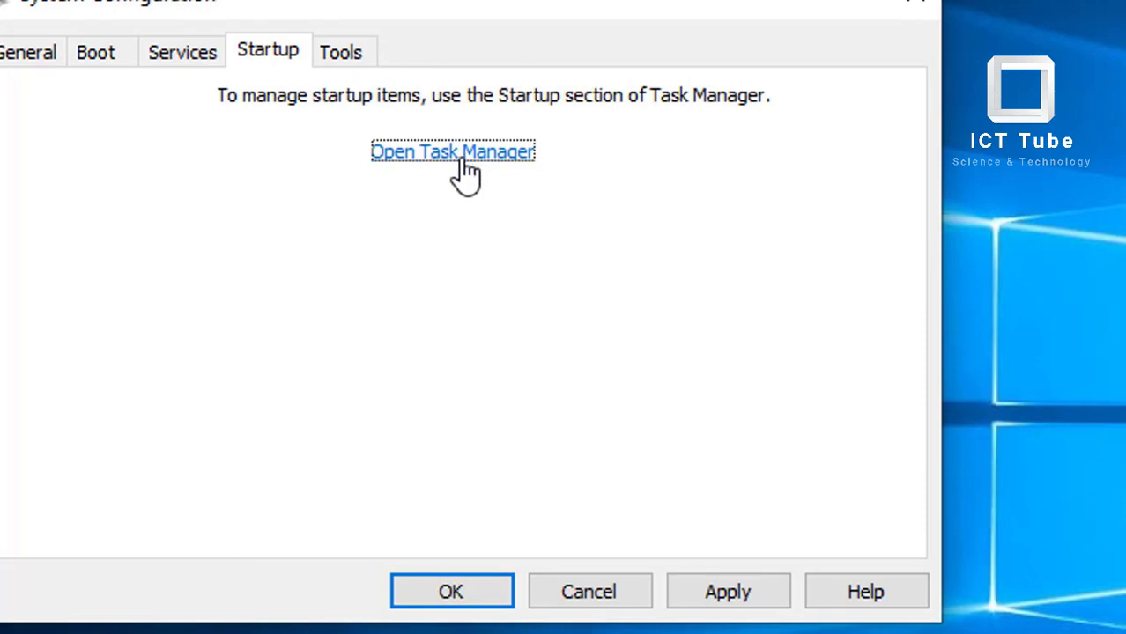
click(451, 151)
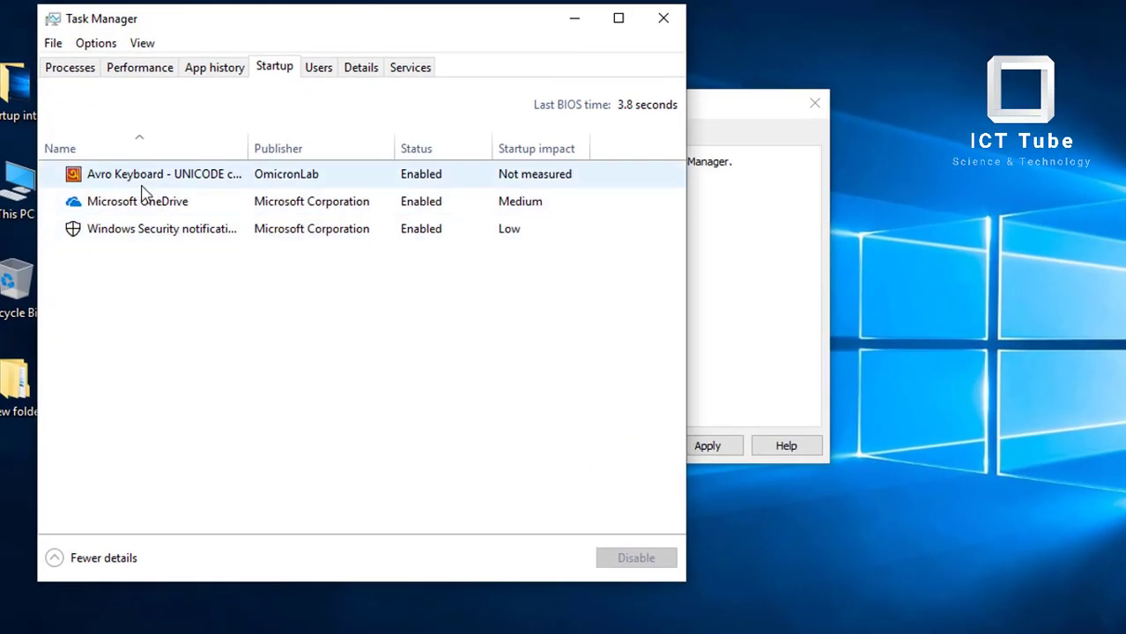
Disable Avro Keyboard and Microsoft OneDrive, leaving only Windows Security notification enabled at startup.
click(162, 229)
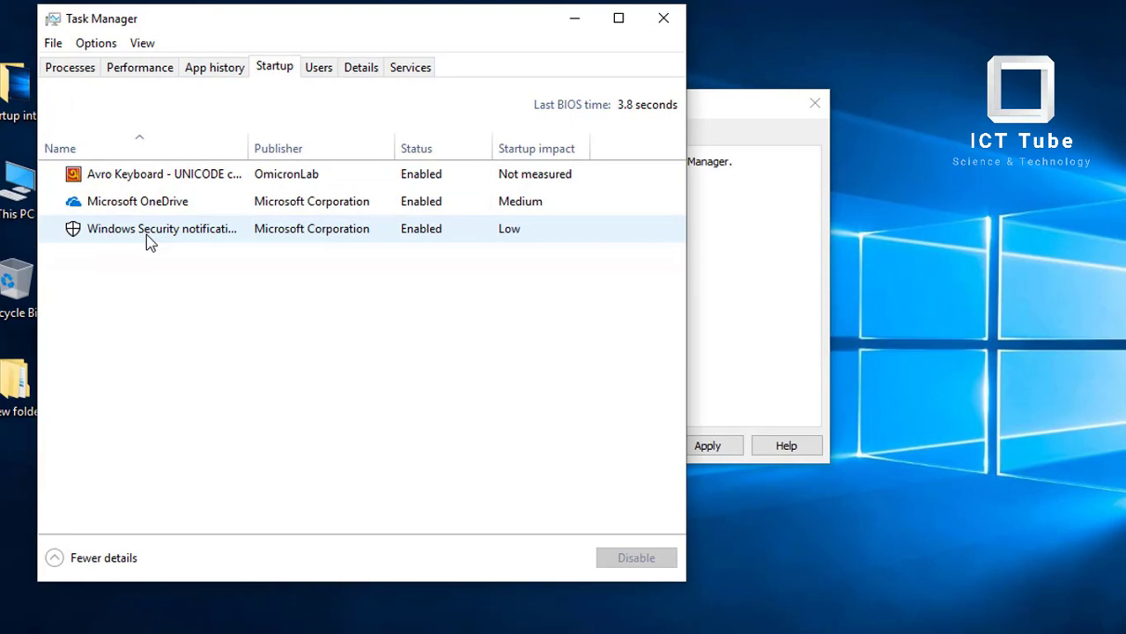
click(162, 175)
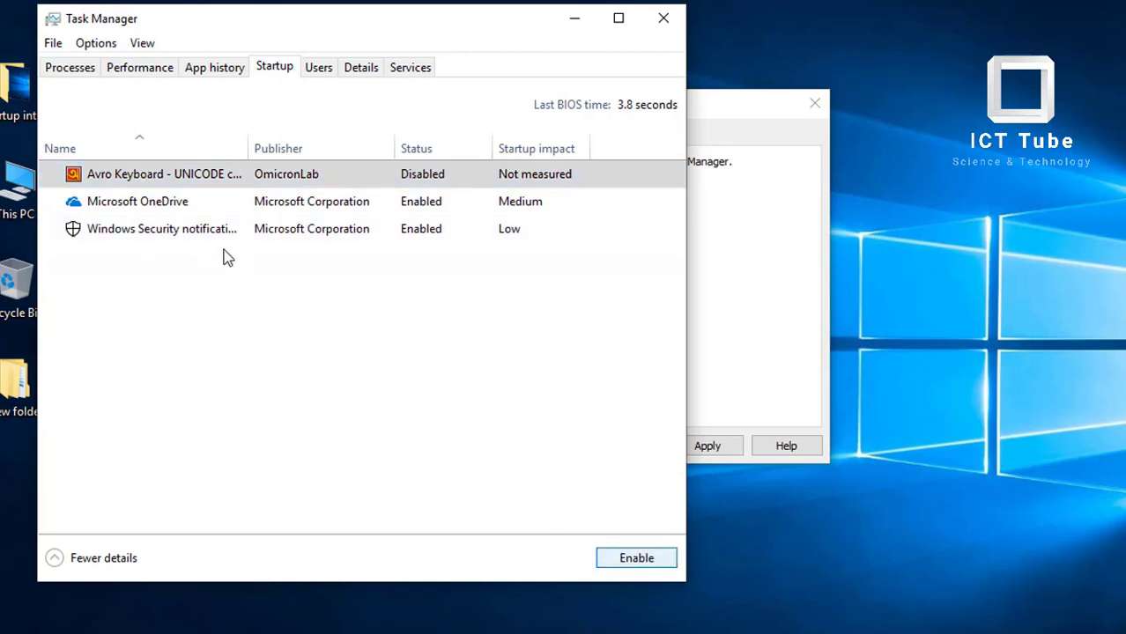
click(137, 200)
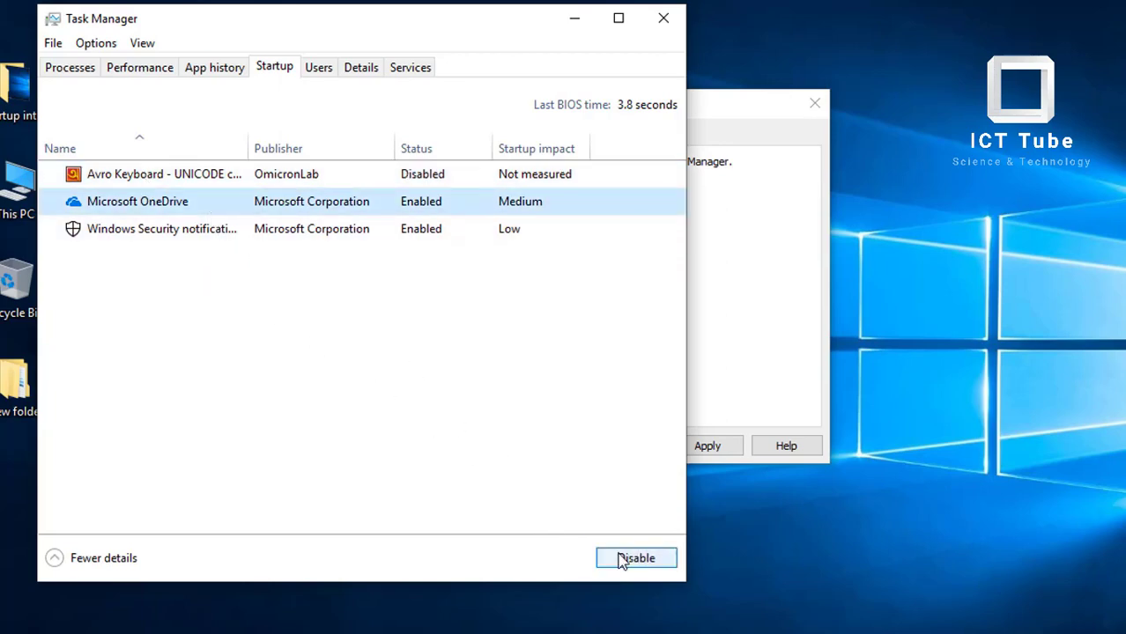
click(636, 556)
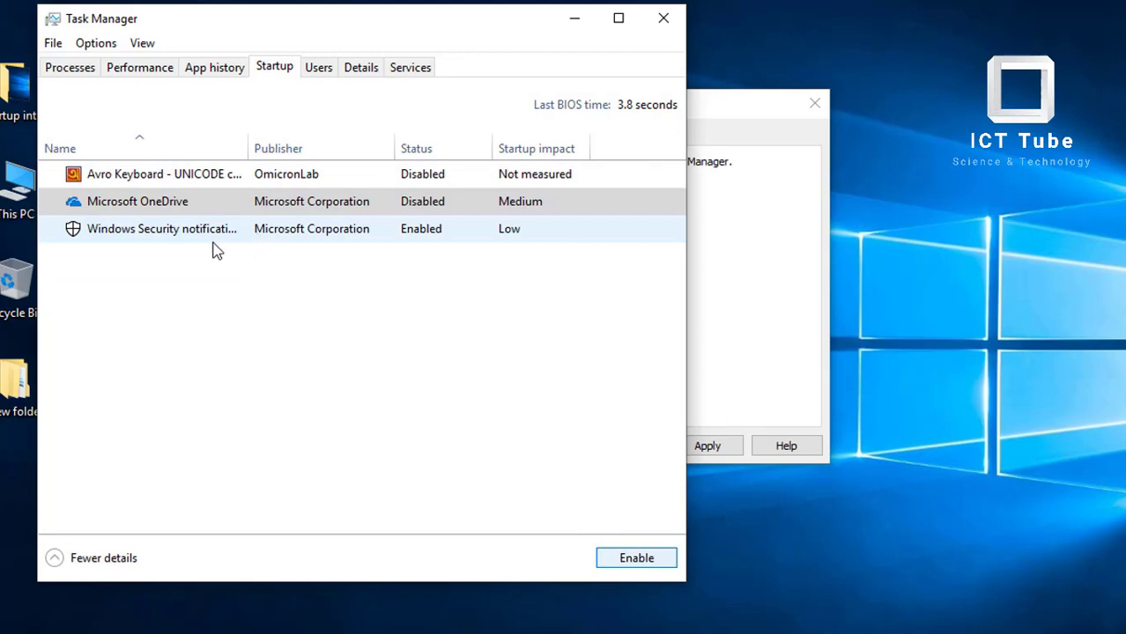
mouse_move(362, 243)
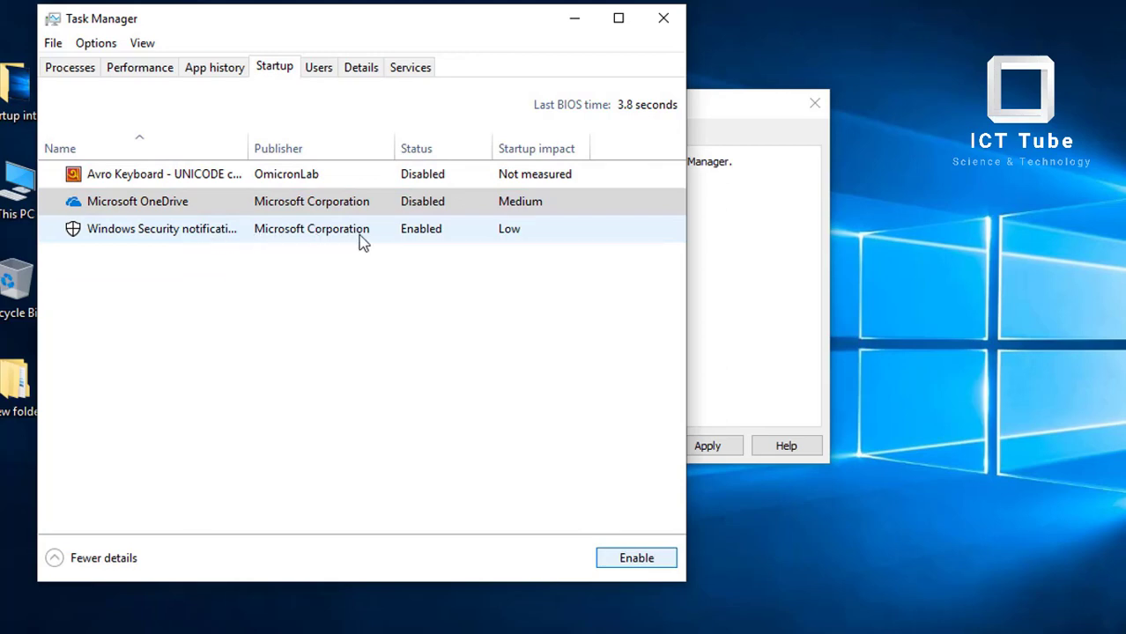
mouse_move(431, 226)
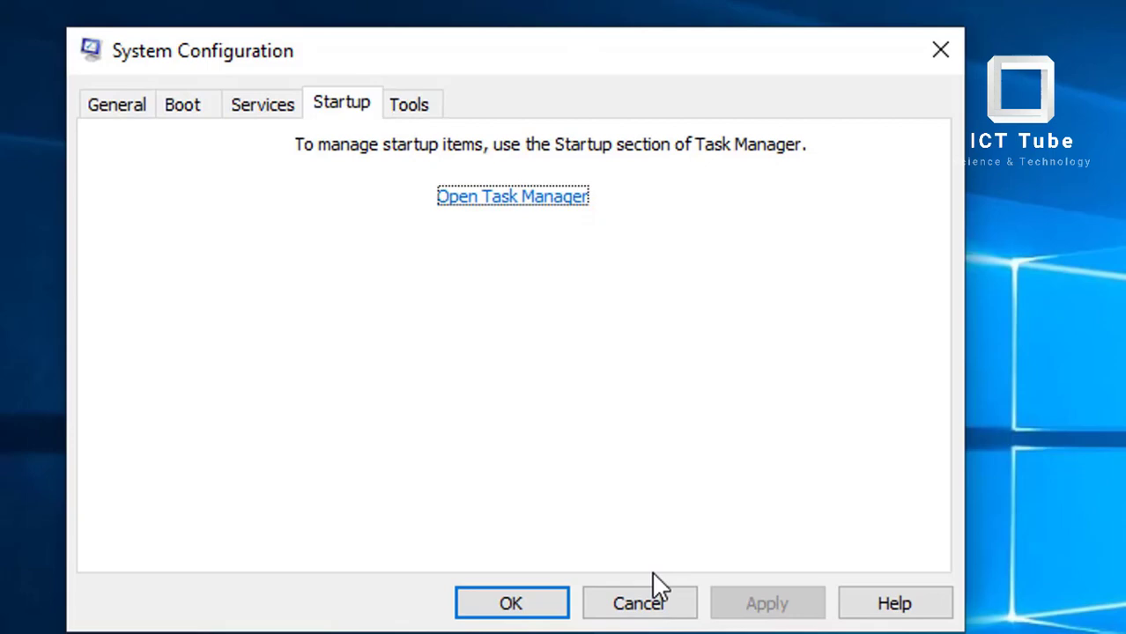
Confirm the System Configuration changes with OK, bringing up the restart-required prompt.
click(511, 603)
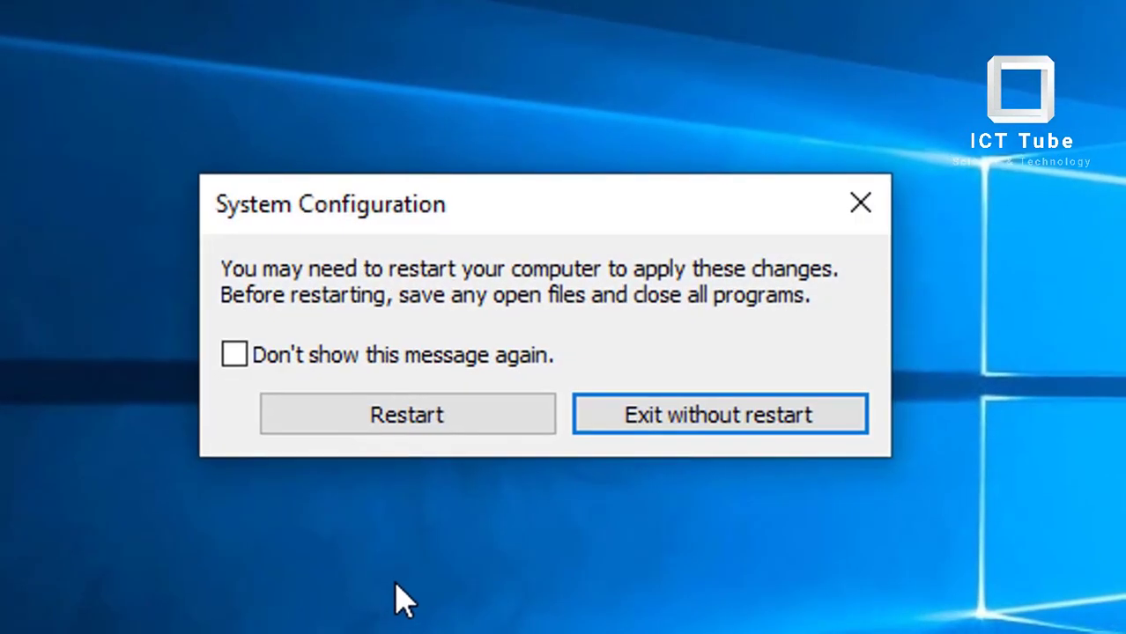
mouse_move(437, 567)
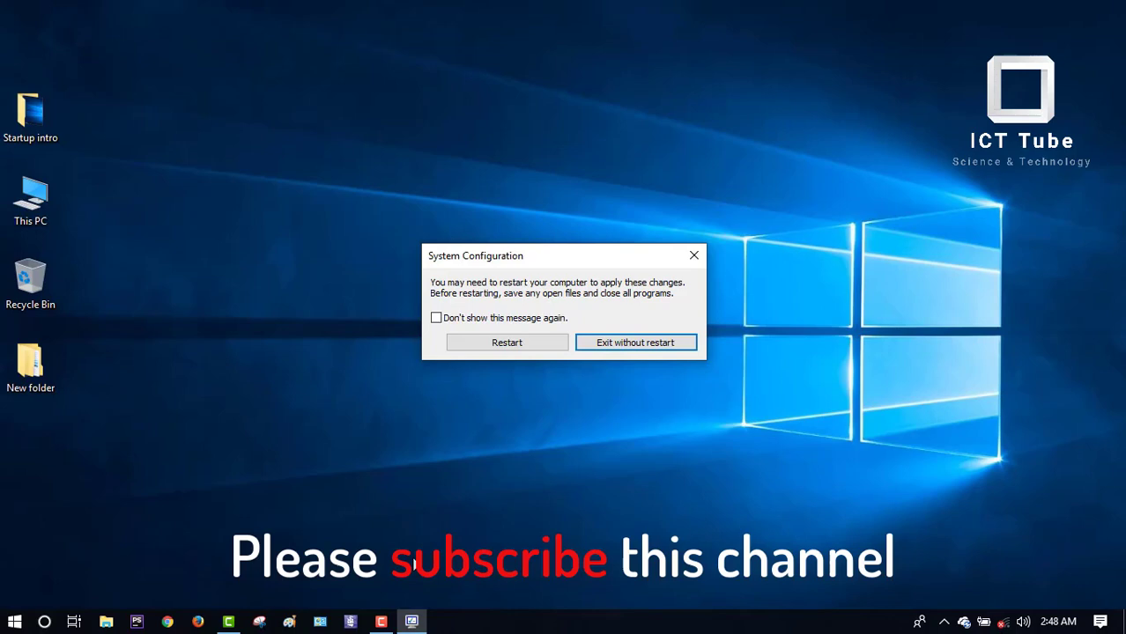
click(635, 342)
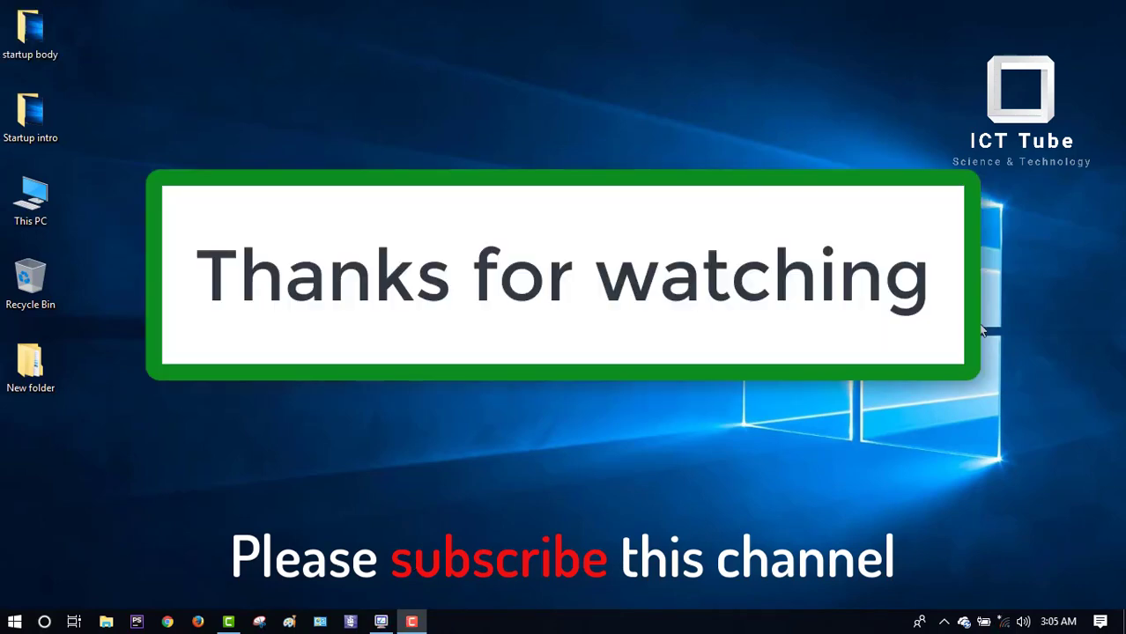